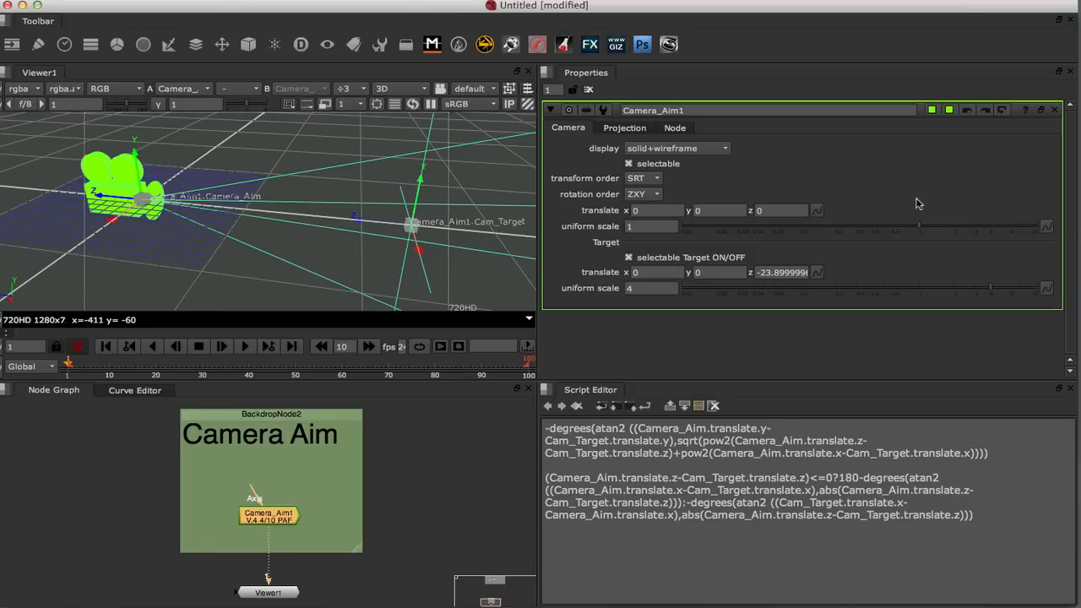
{"action": "mouse_move", "coordinate": [965, 206]}
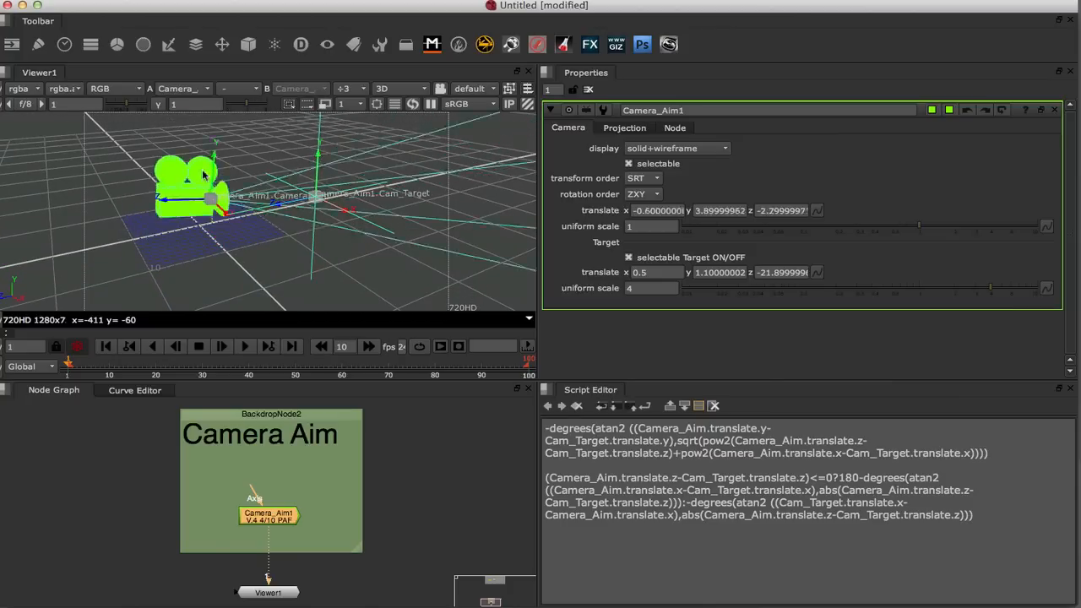
- Drag Camera_Aim1 to two new spots in the 3D Viewer, confirming it stays aimed at the target
{"action": "left_click_drag", "start_coordinate": [211, 194], "coordinate": [266, 173]}
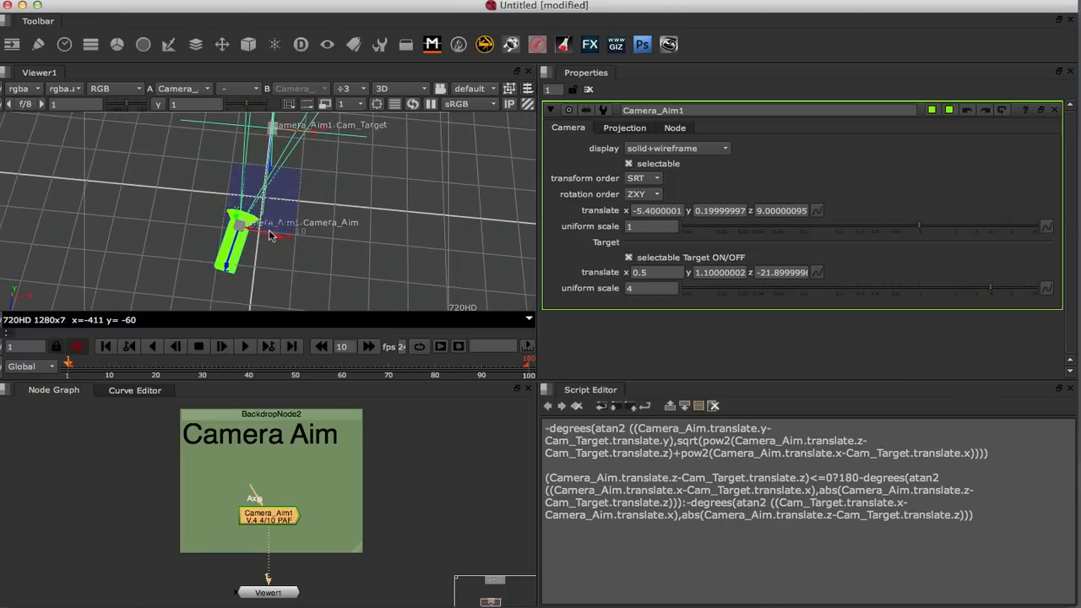
{"action": "left_click_drag", "start_coordinate": [240, 232], "coordinate": [266, 253]}
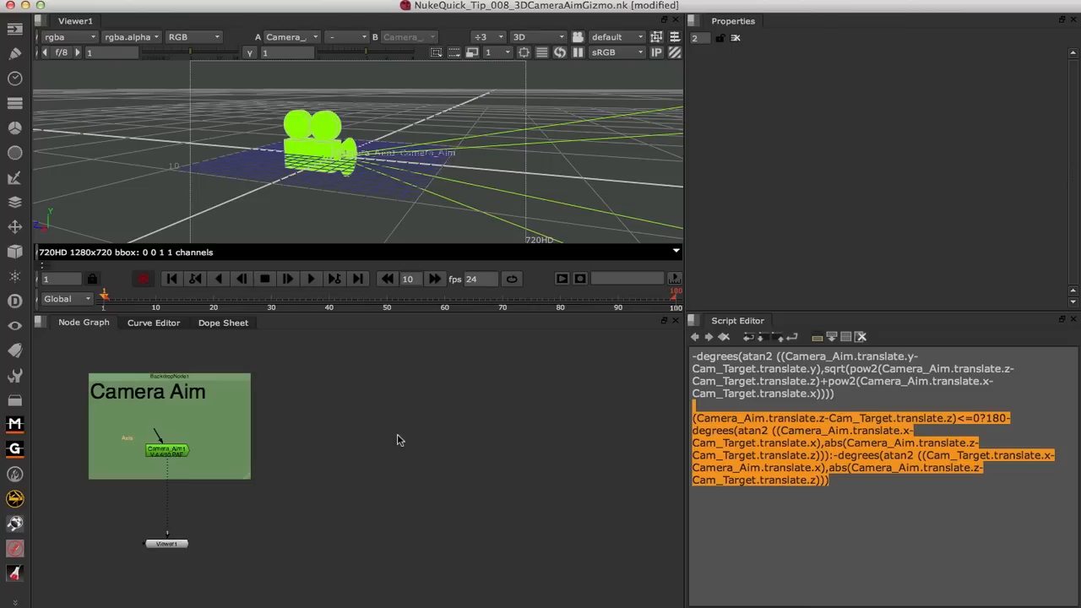
- Add Camera, Axis, Input and Output nodes, wiring Input to Camera and Axis, Camera to Output
{"action": "type", "text": "cam"}
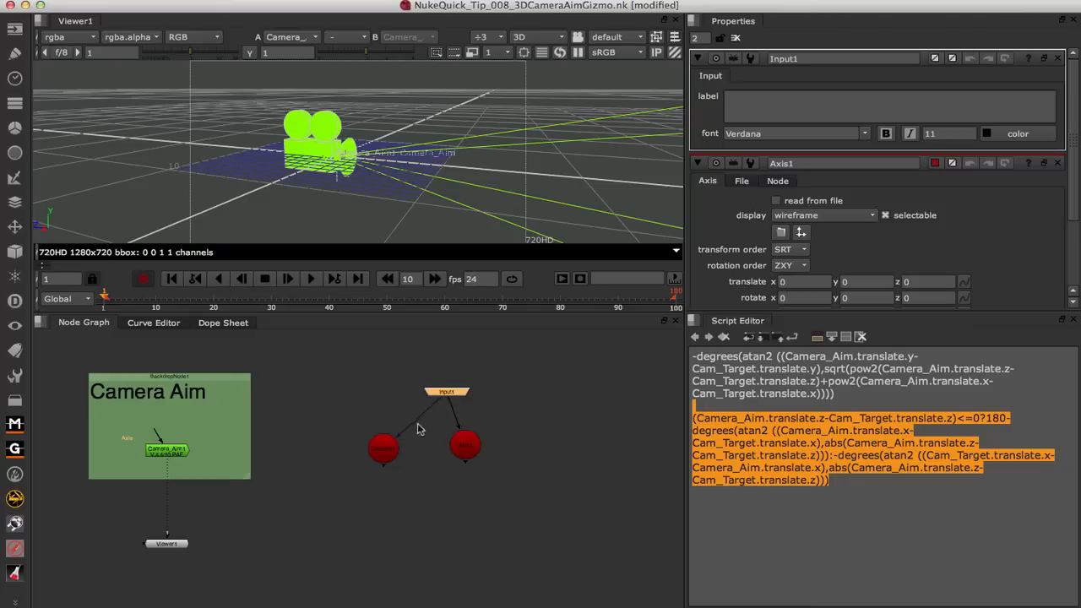
{"action": "left_click_drag", "start_coordinate": [446, 391], "coordinate": [426, 383]}
{"action": "type", "text": "ou"}
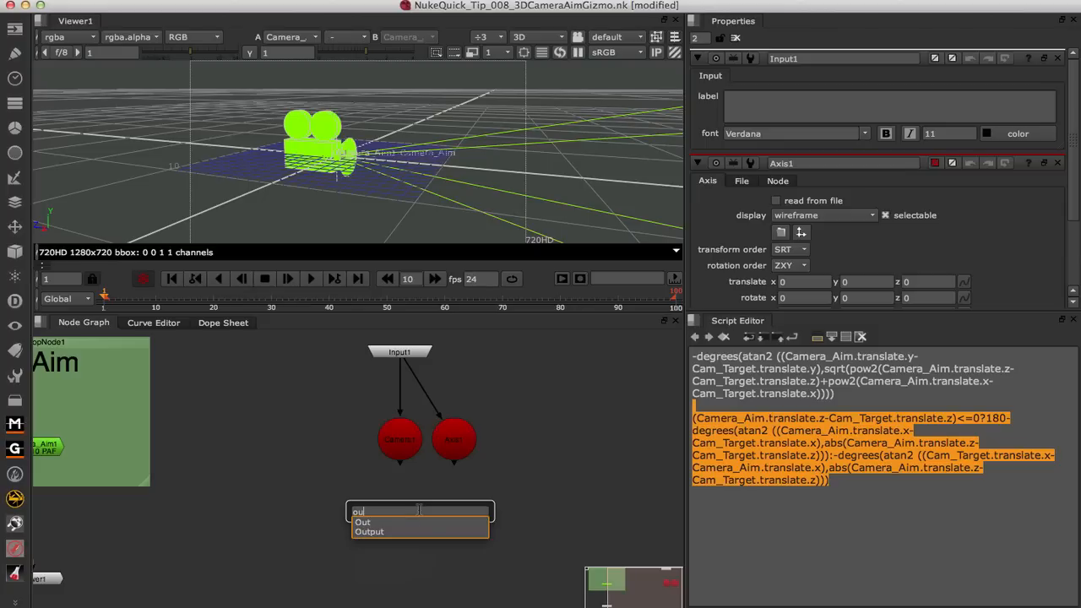
{"action": "left_click", "coordinate": [368, 531]}
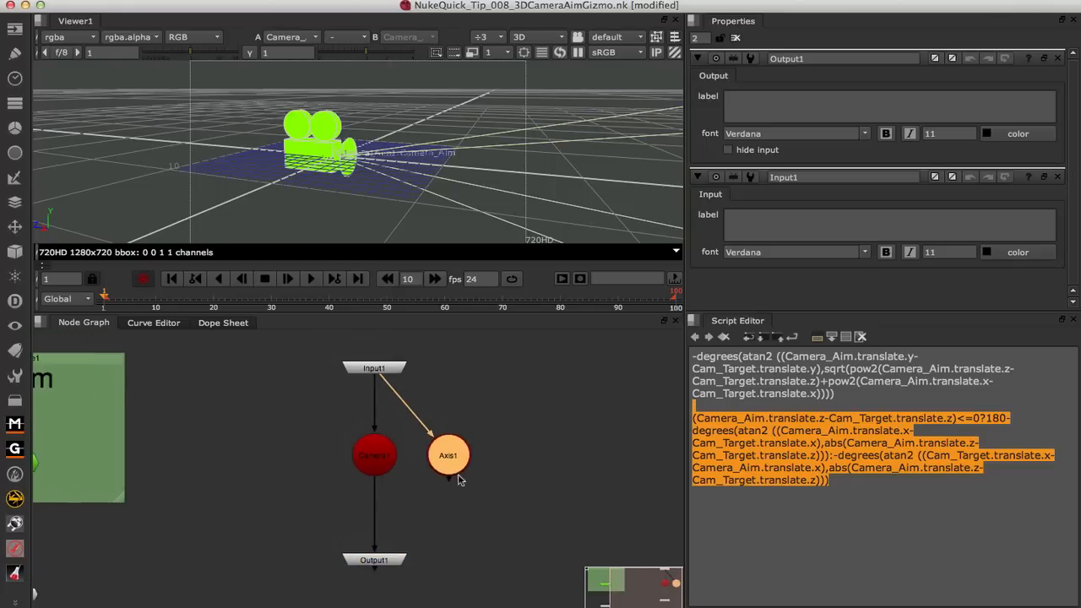
{"action": "left_click", "coordinate": [374, 455]}
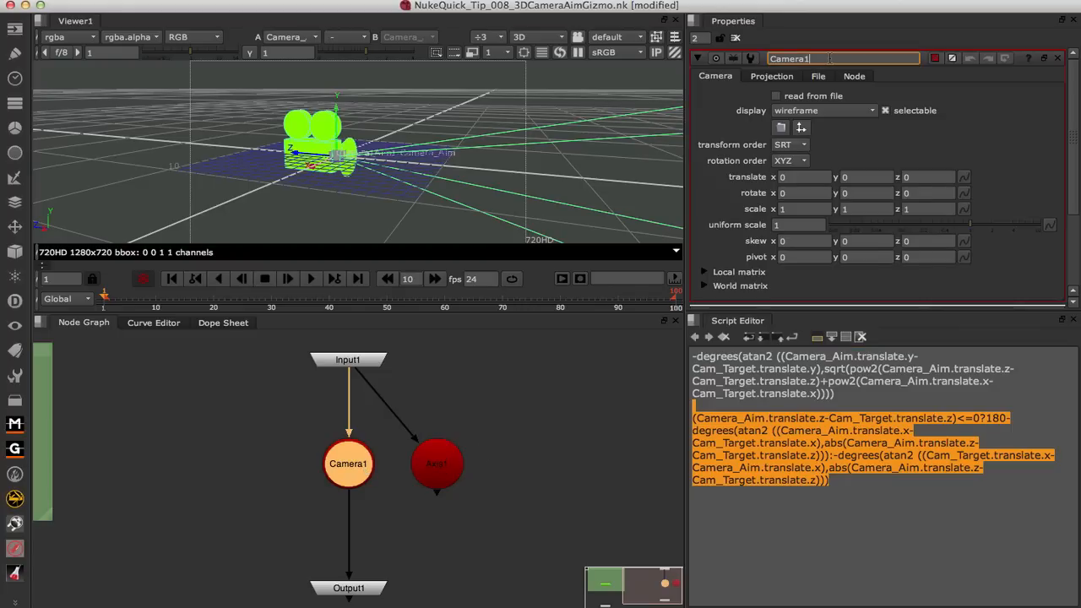
- Name the camera node Camera_Aim and the axis node Cam_Target
{"action": "key", "text": "BackSpace"}
{"action": "type", "text": "_Aim"}
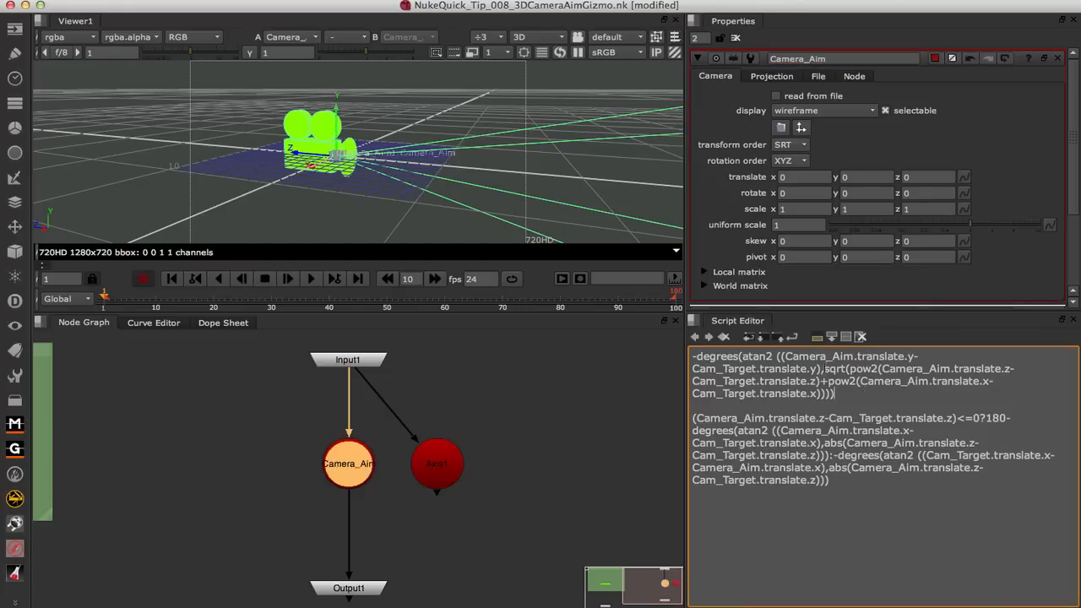
{"action": "double_click", "coordinate": [818, 356]}
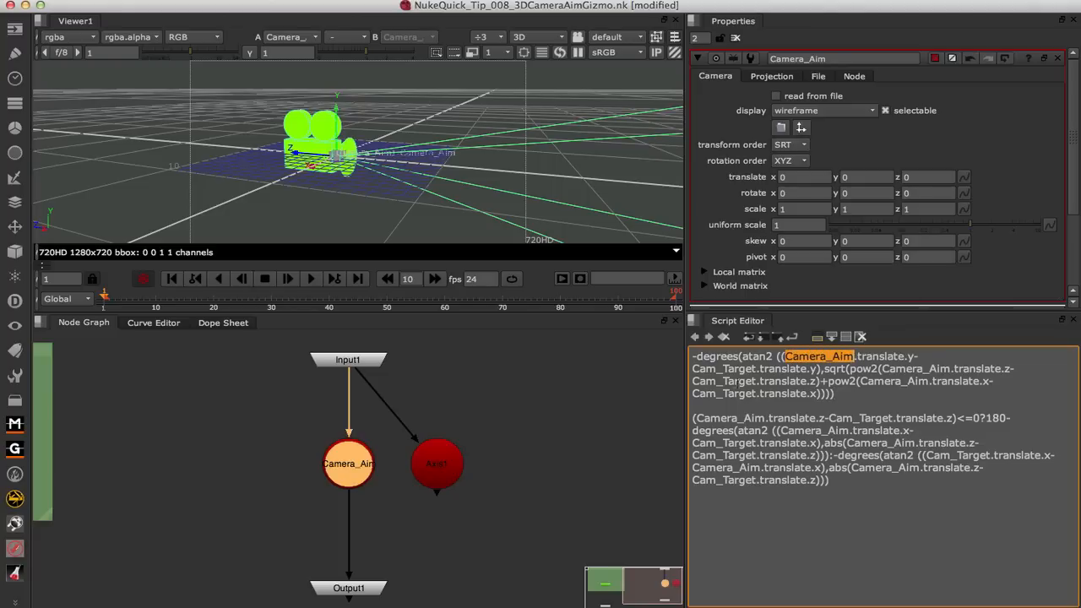
{"action": "left_click", "coordinate": [437, 464]}
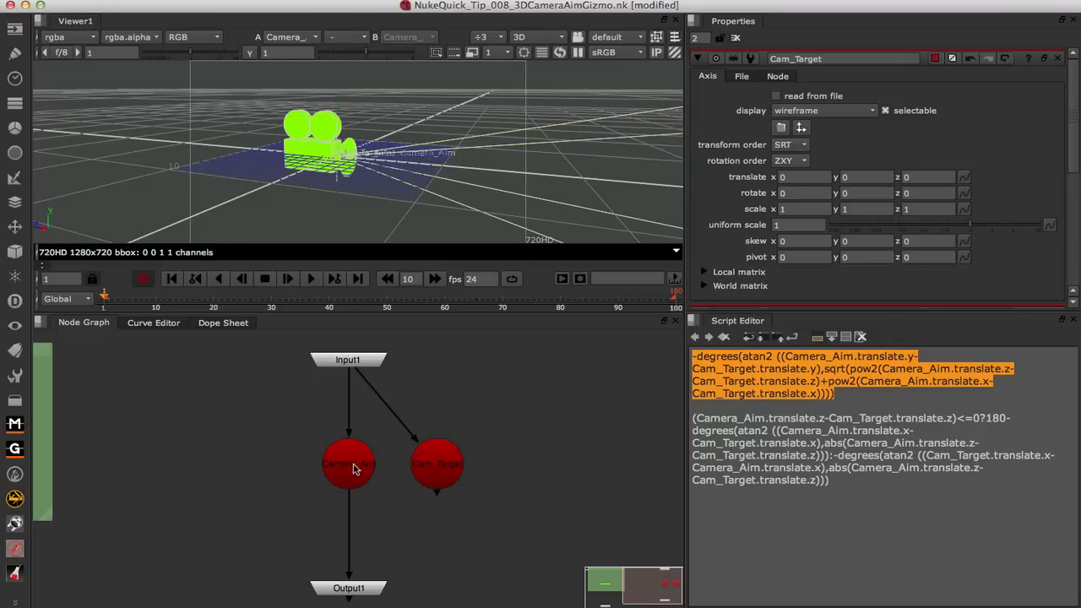
- Enter the aim expressions for Camera_Aim rotate x and y, and 'curve' for z
{"action": "left_click", "coordinate": [348, 463]}
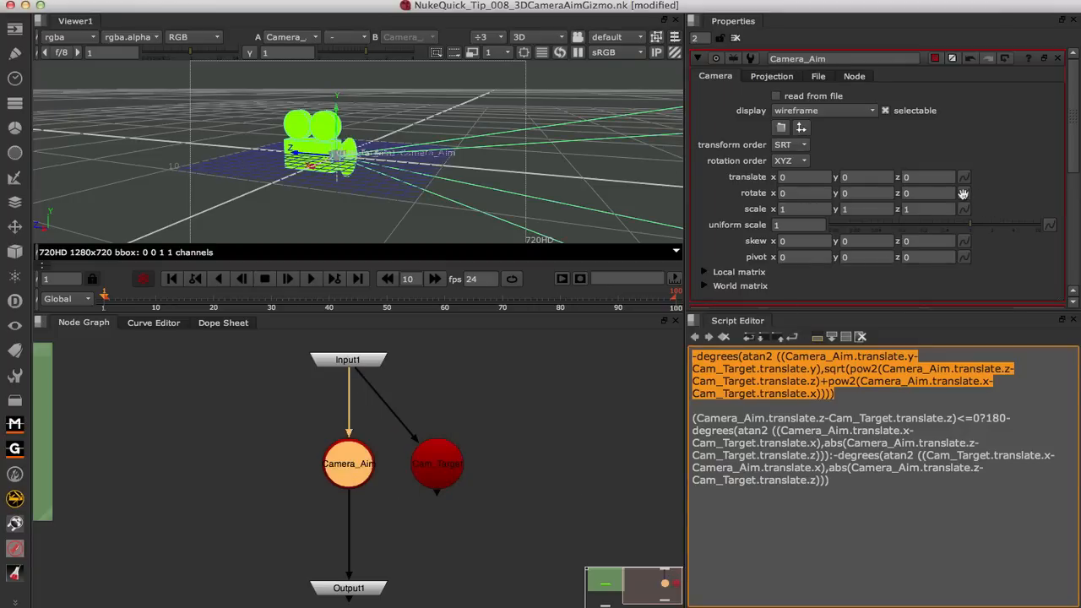
{"action": "right_click", "coordinate": [963, 193]}
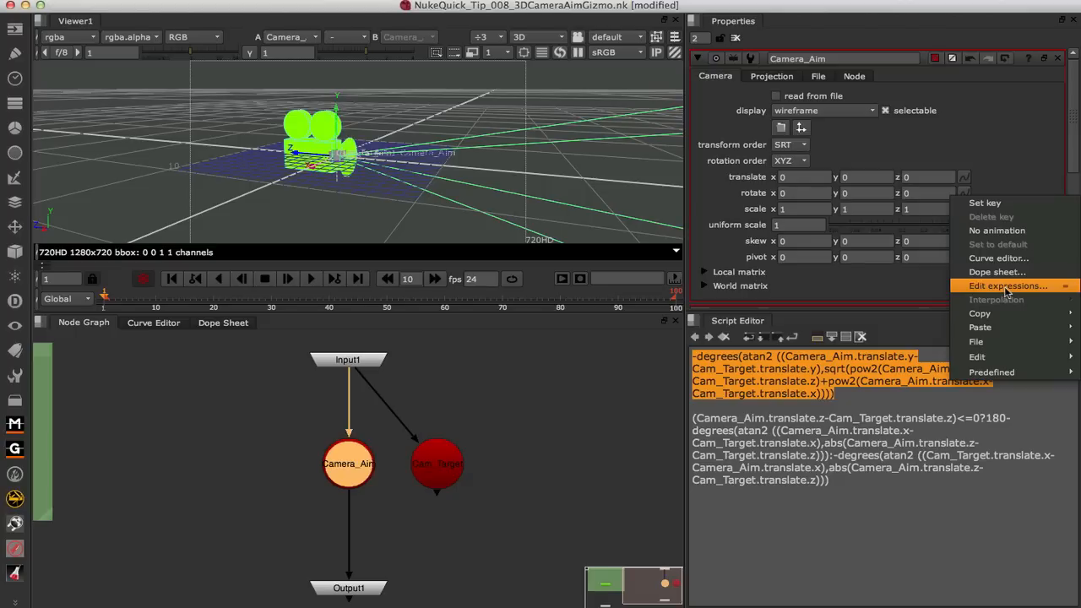
{"action": "left_click", "coordinate": [1007, 286]}
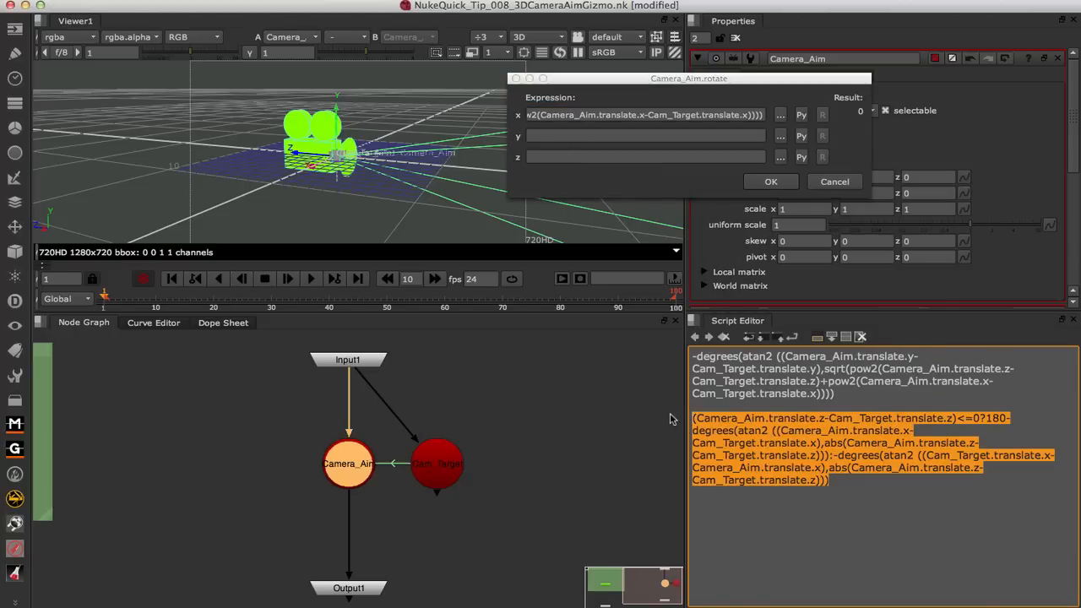
{"action": "left_click", "coordinate": [644, 136]}
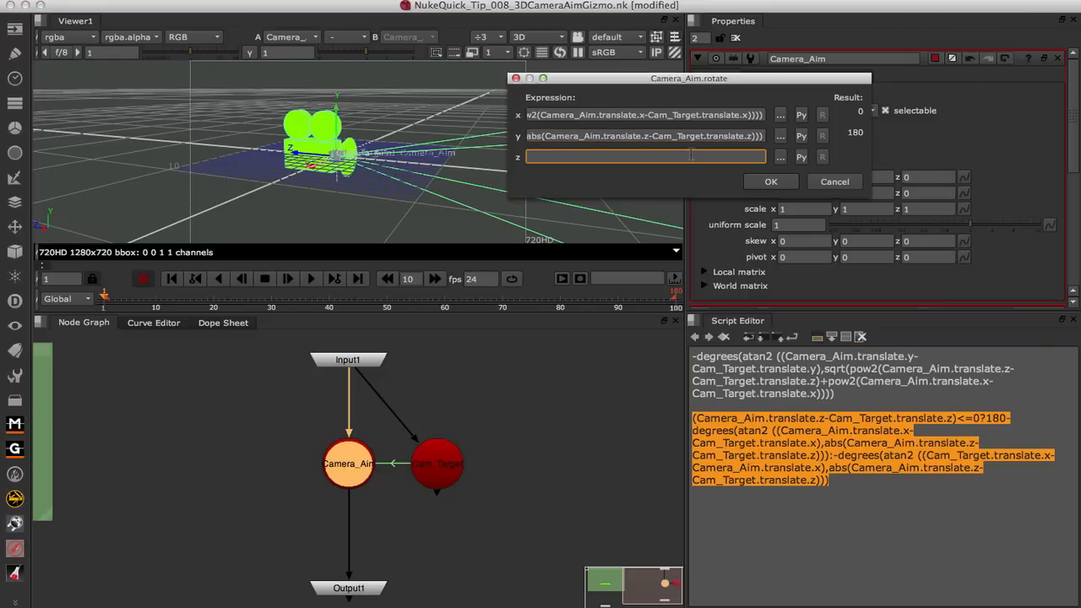
{"action": "type", "text": "curve"}
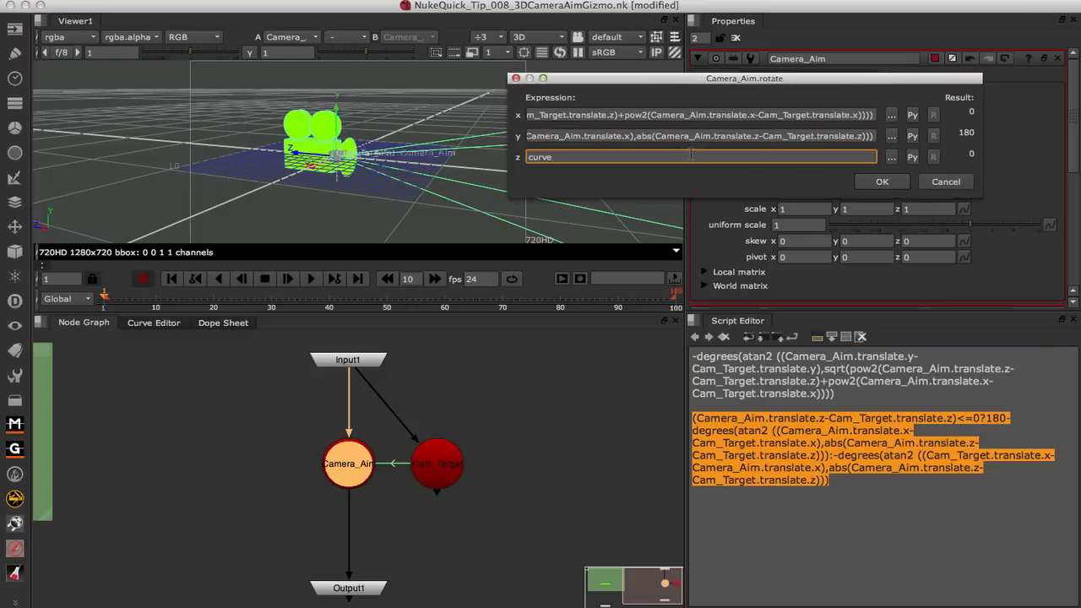
{"action": "left_click", "coordinate": [882, 182]}
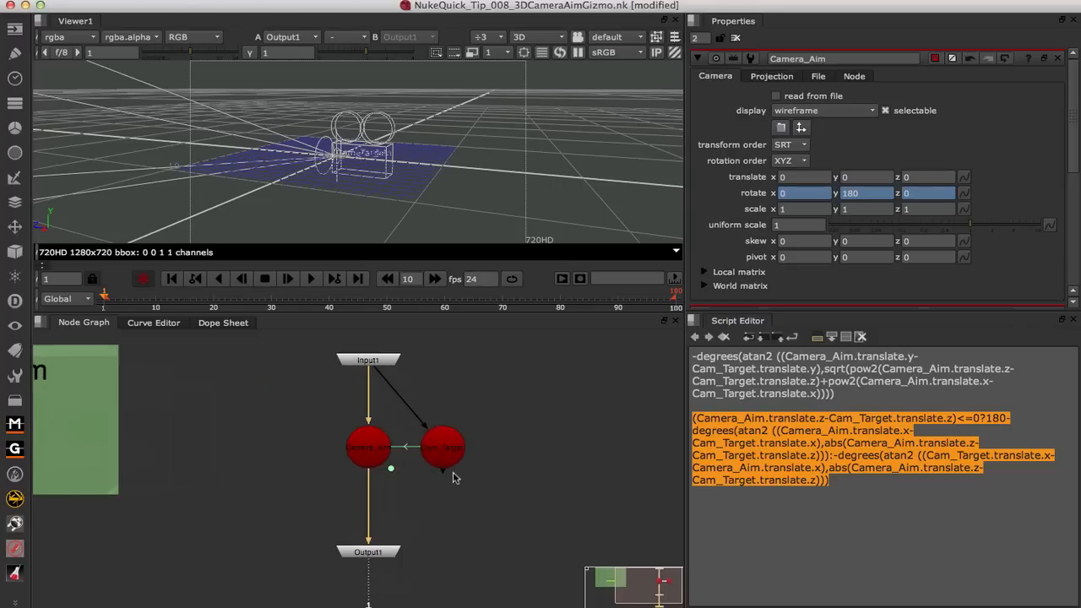
- Move Cam_Target and the camera, then tint Camera_Aim orange and Cam_Target green
{"action": "left_click", "coordinate": [484, 457]}
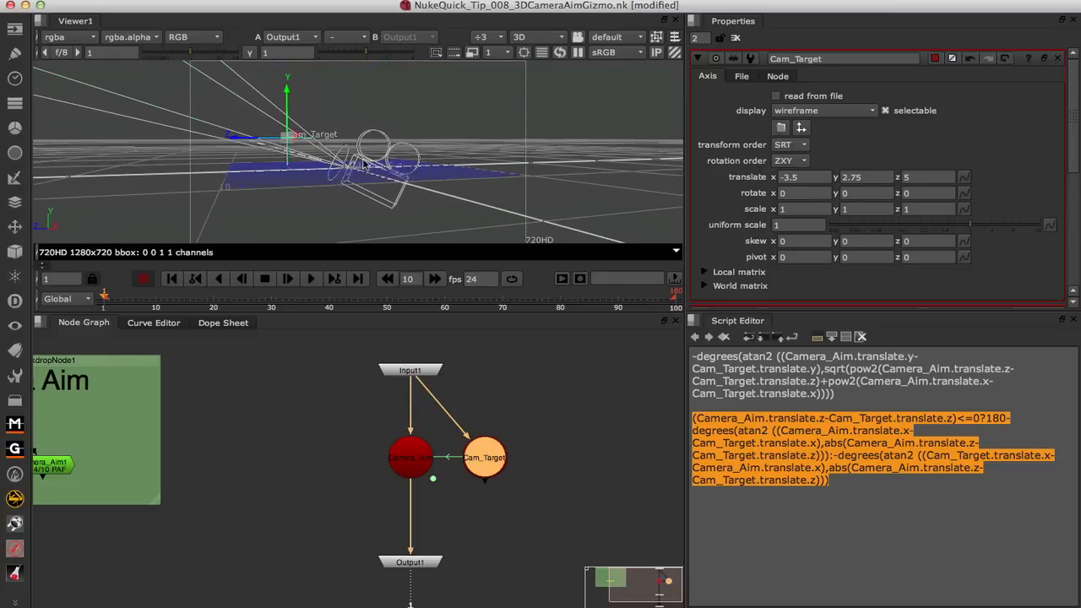
{"action": "left_click", "coordinate": [410, 457]}
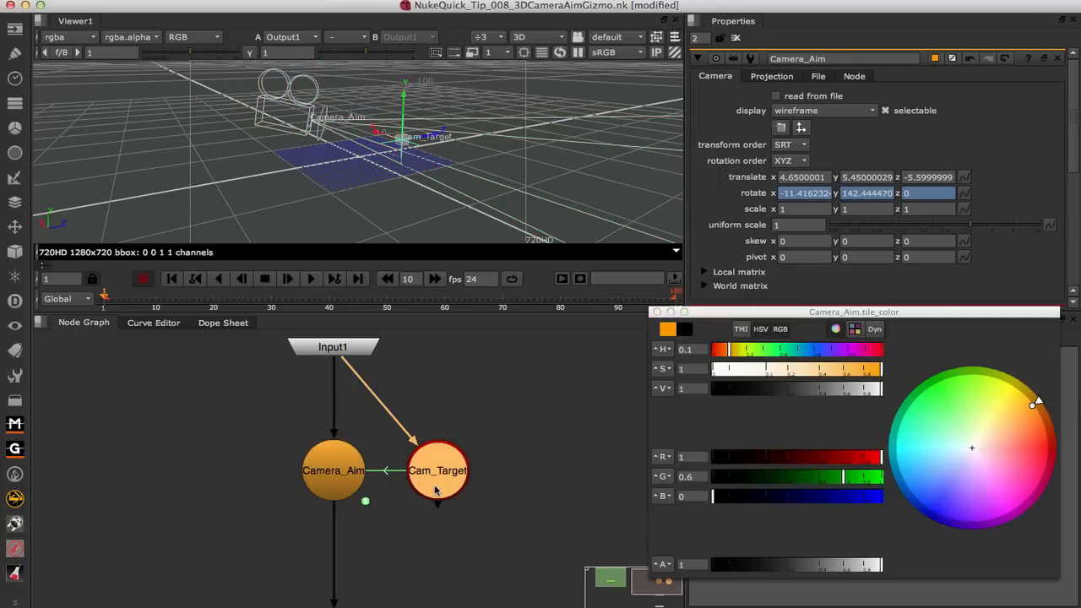
{"action": "left_click", "coordinate": [437, 470]}
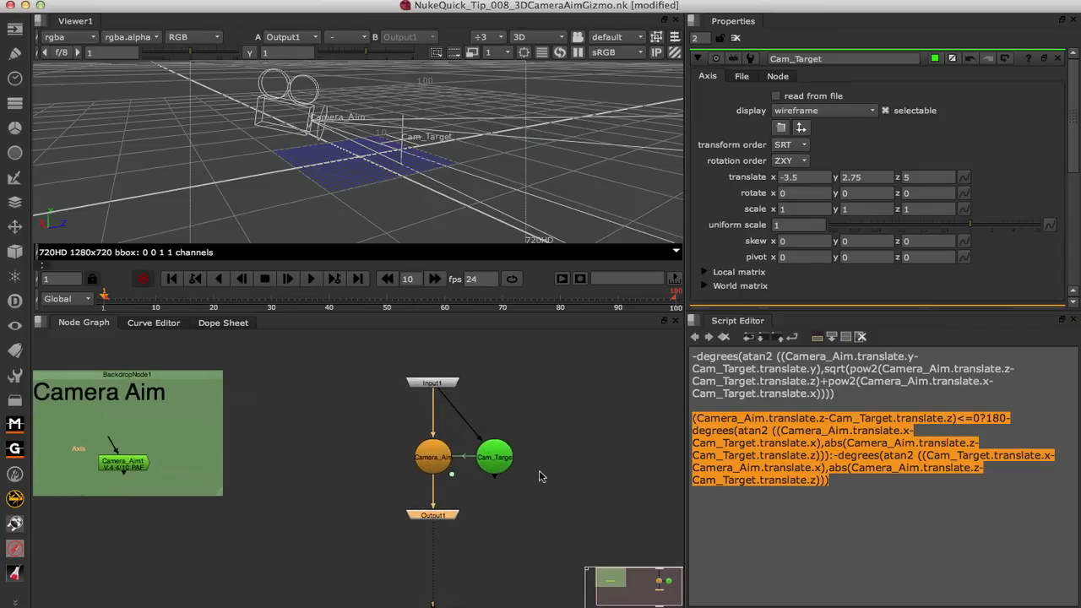
{"action": "mouse_move", "coordinate": [553, 418]}
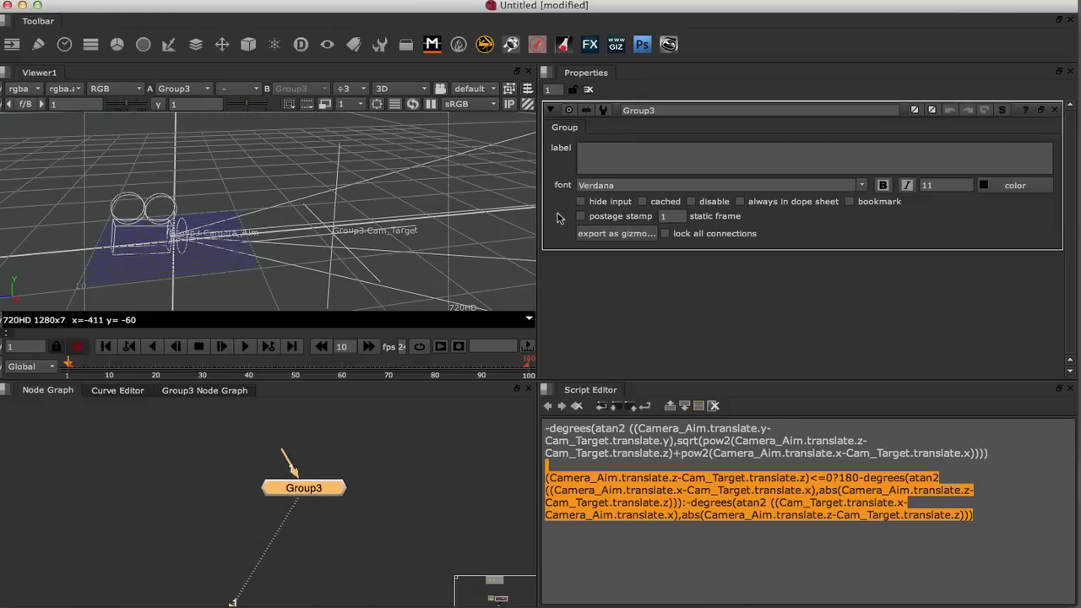
{"action": "mouse_move", "coordinate": [558, 217]}
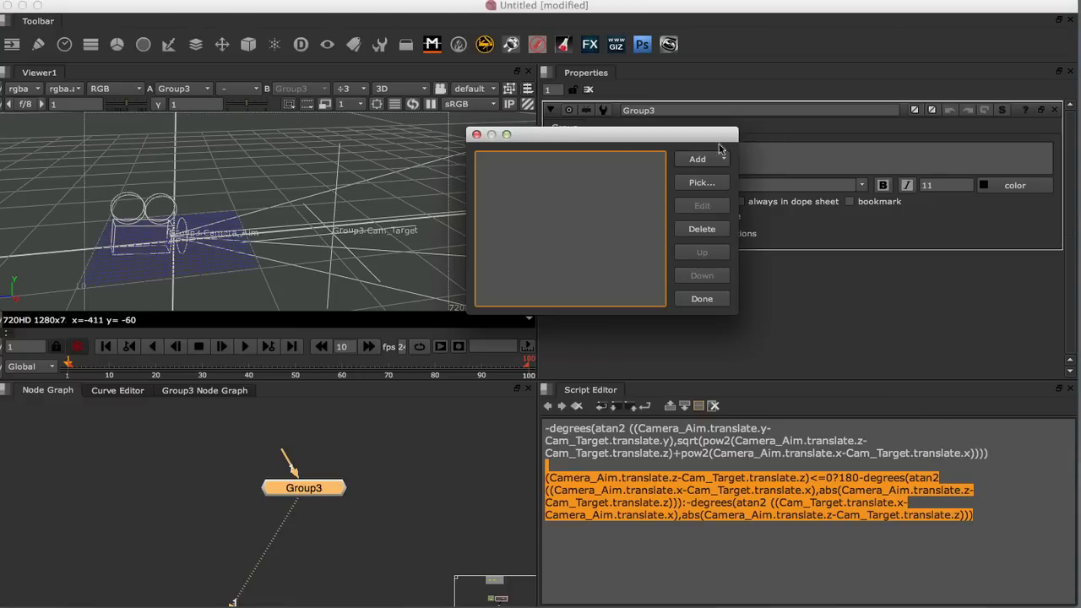
- Pick Camera_Aim's Camera knobs in Manage User Knobs and add them to Group3
{"action": "left_click", "coordinate": [701, 183]}
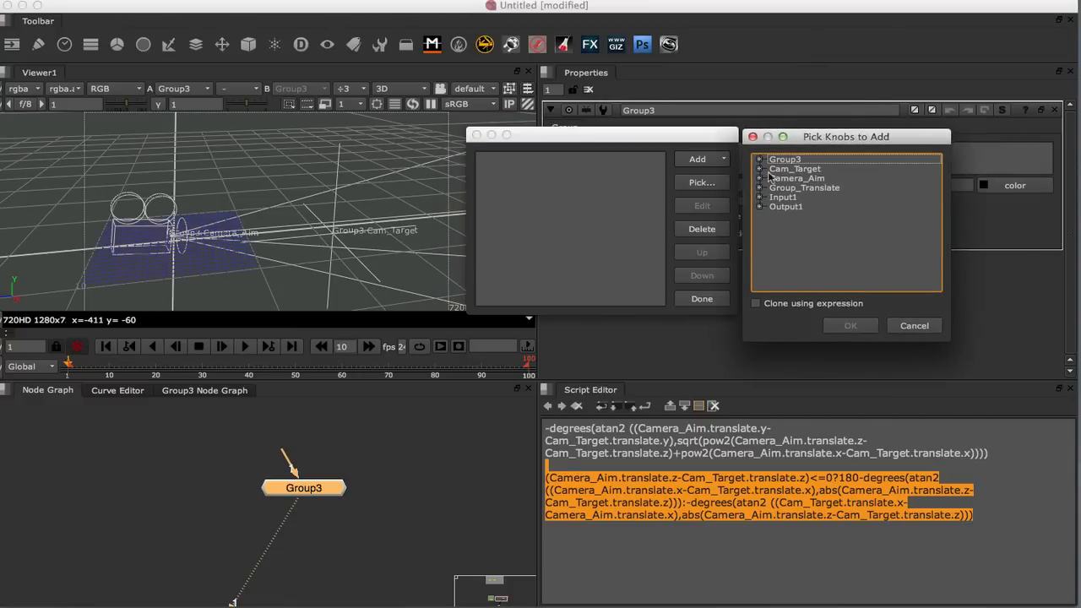
{"action": "left_click", "coordinate": [760, 168]}
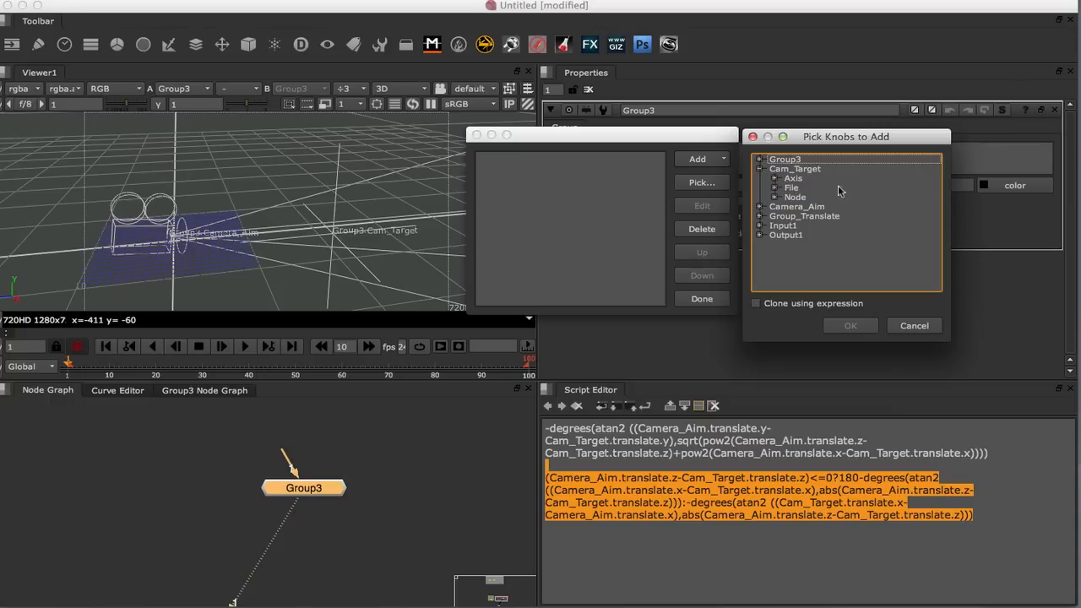
{"action": "mouse_move", "coordinate": [777, 182]}
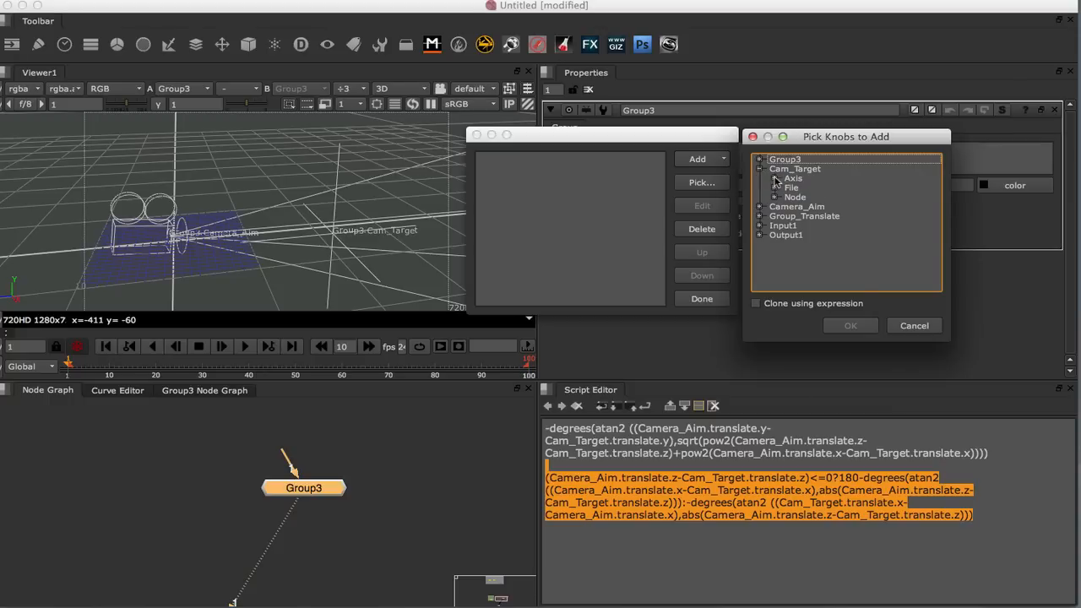
{"action": "left_click", "coordinate": [775, 178]}
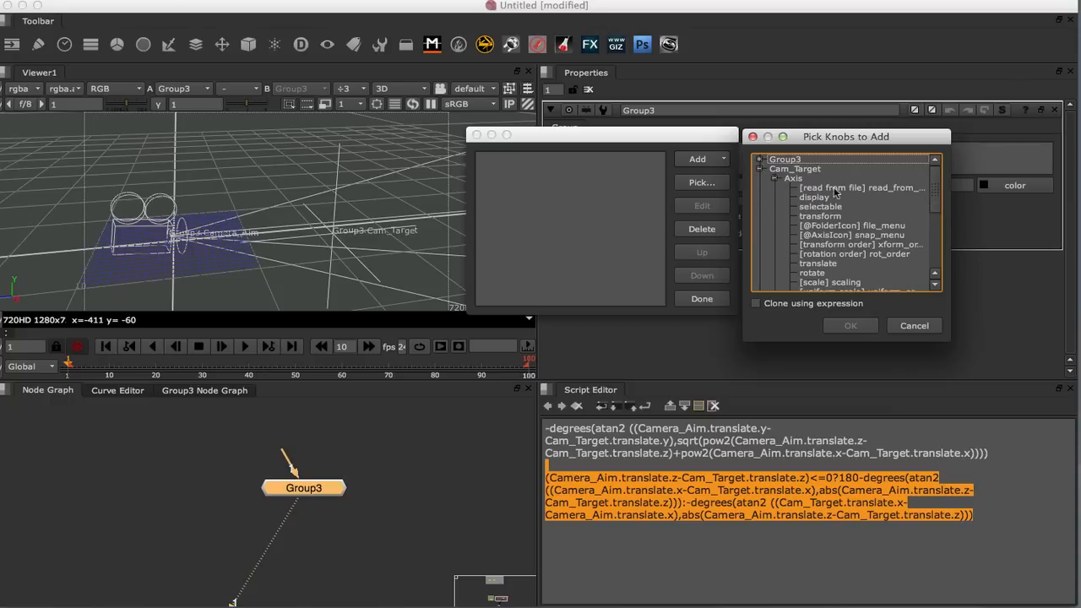
{"action": "left_click", "coordinate": [774, 178]}
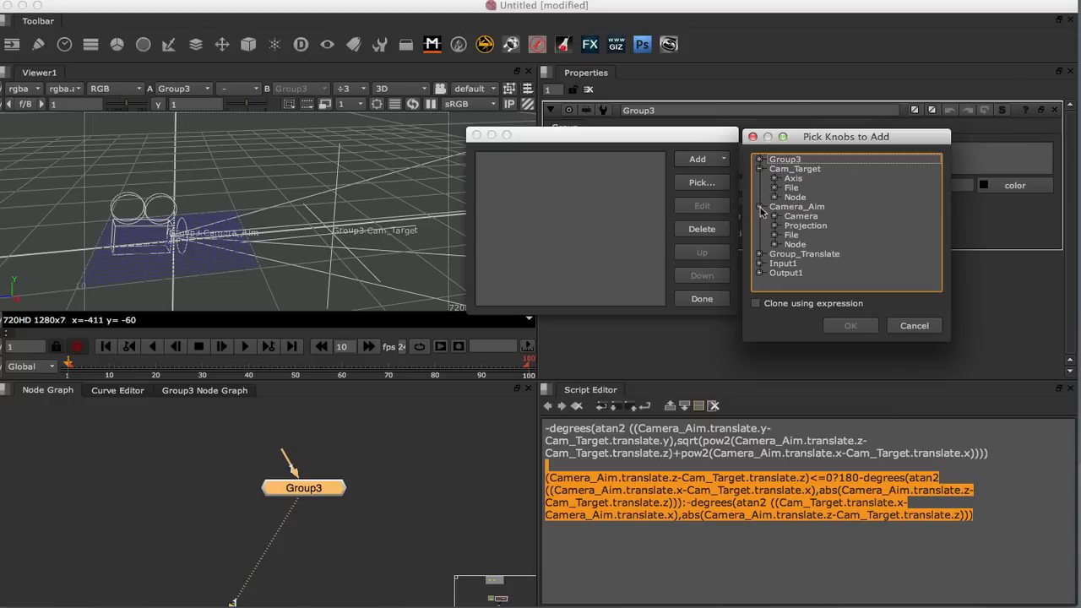
{"action": "mouse_move", "coordinate": [790, 241]}
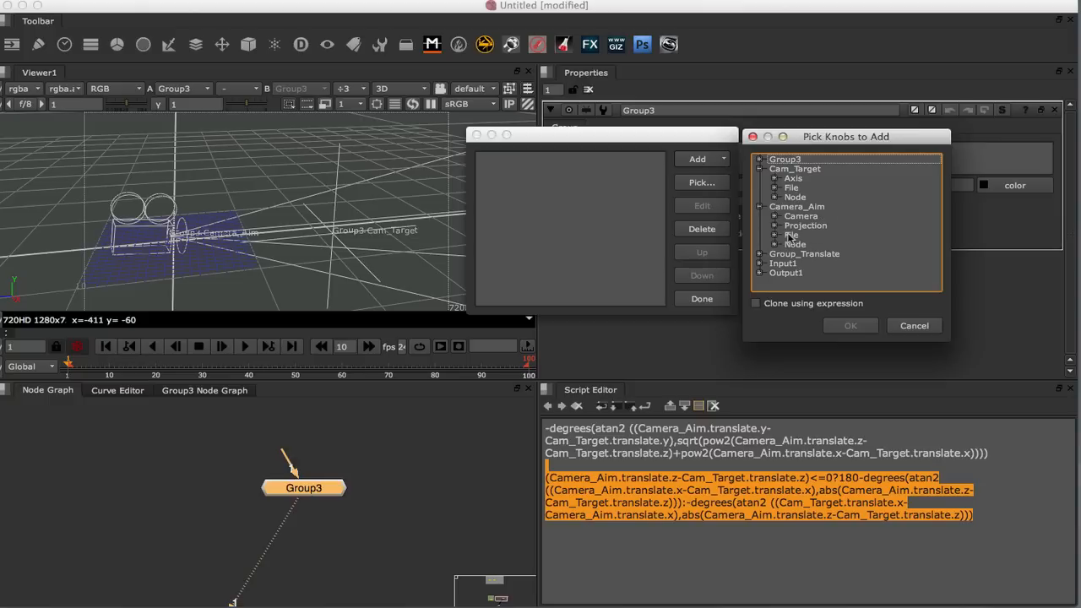
{"action": "mouse_move", "coordinate": [777, 222]}
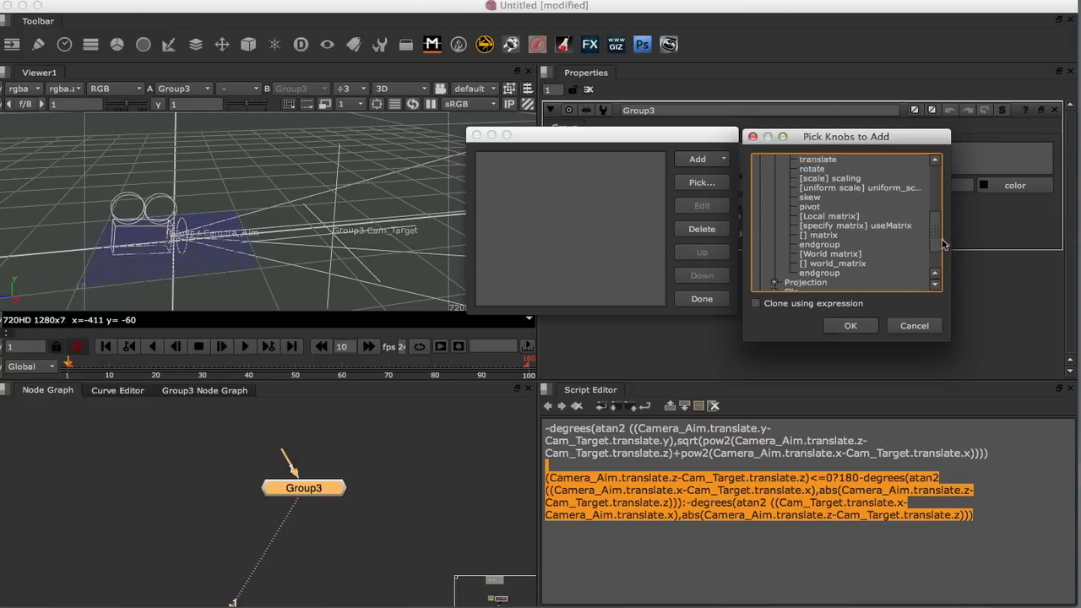
{"action": "left_click", "coordinate": [851, 325]}
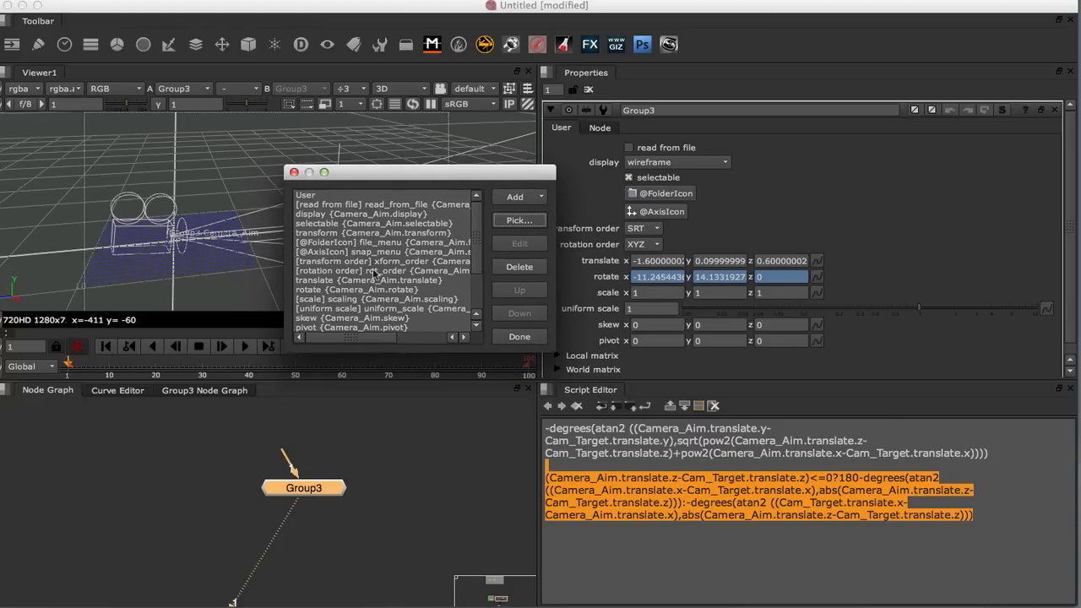
{"action": "mouse_move", "coordinate": [367, 277]}
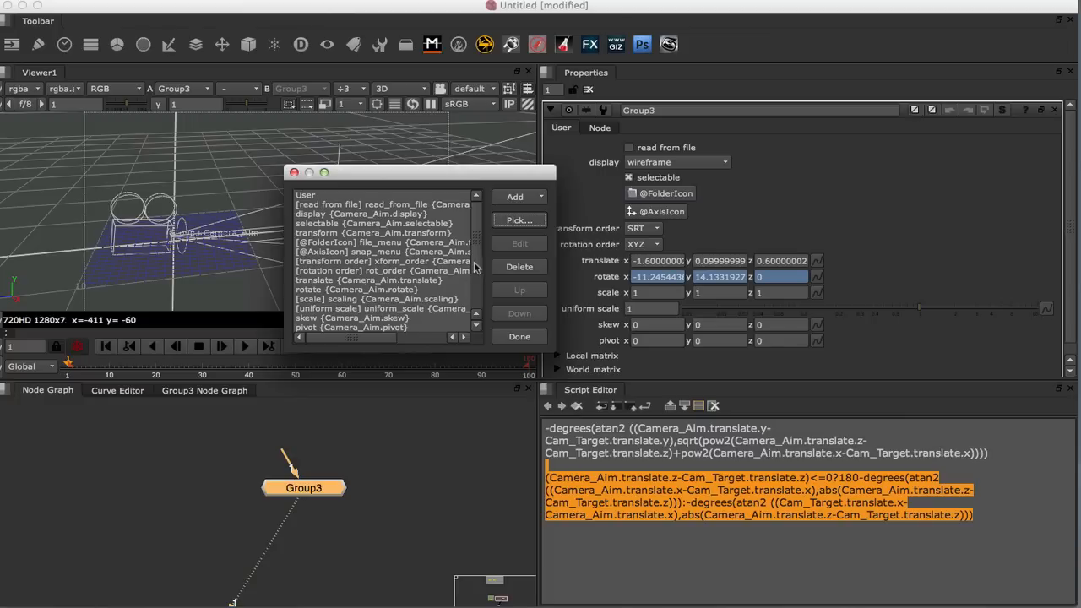
- Open Group3's Manage User Knobs list of exposed Camera_Aim controls
{"action": "left_click", "coordinate": [355, 280]}
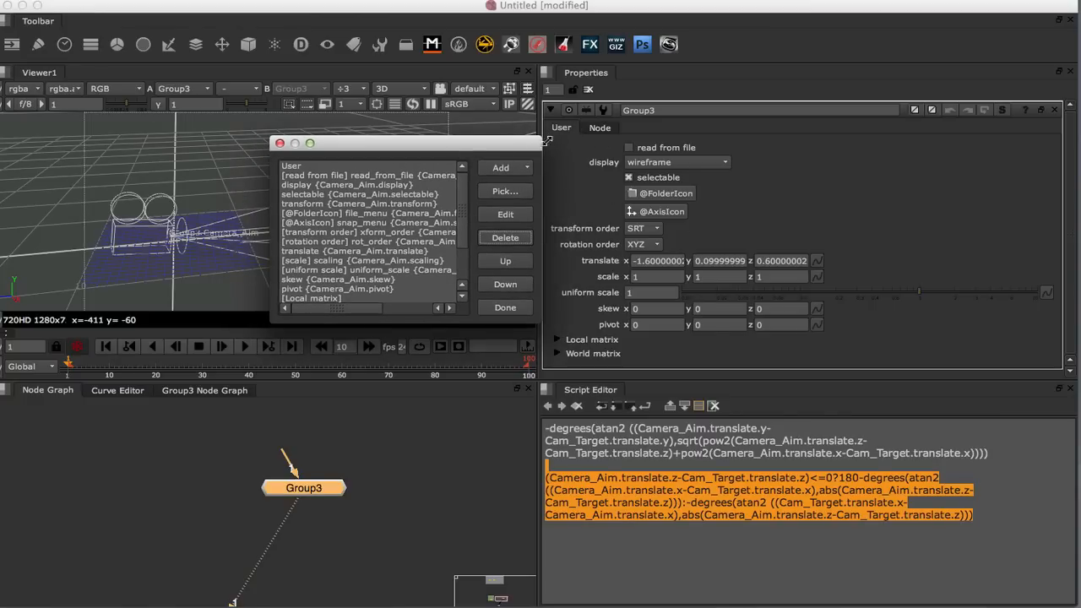
{"action": "mouse_move", "coordinate": [465, 147]}
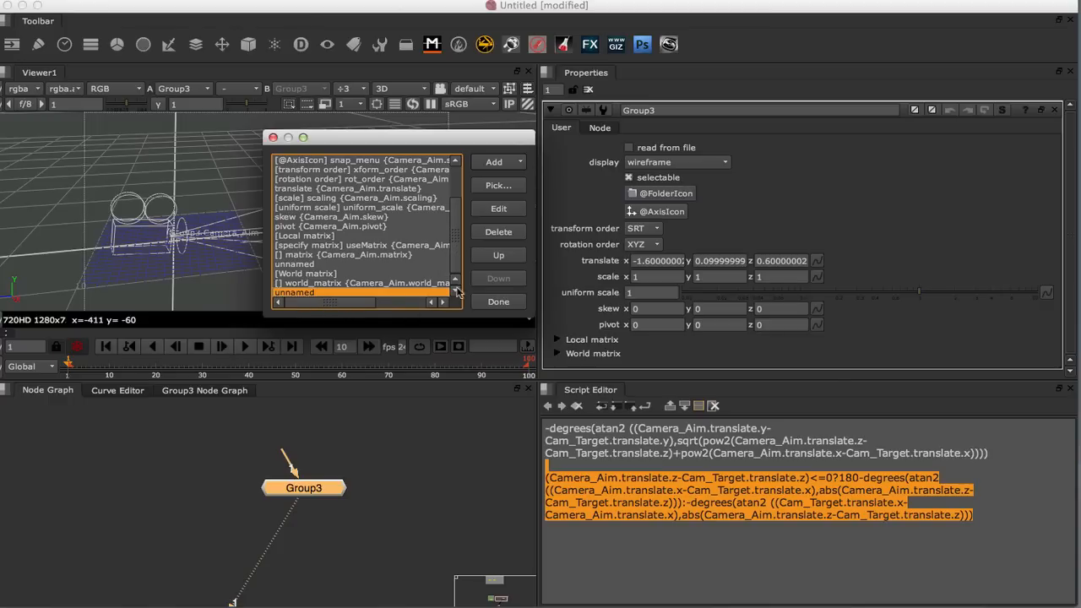
- Add a text knob named 'Target' to Group3's user controls
{"action": "left_click", "coordinate": [494, 162]}
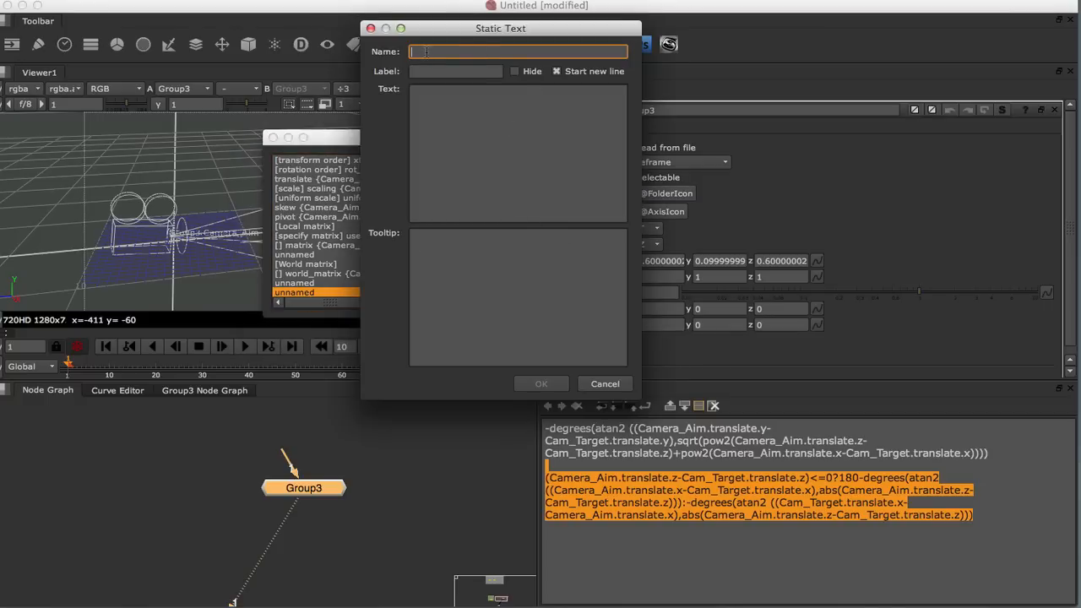
{"action": "type", "text": "T"}
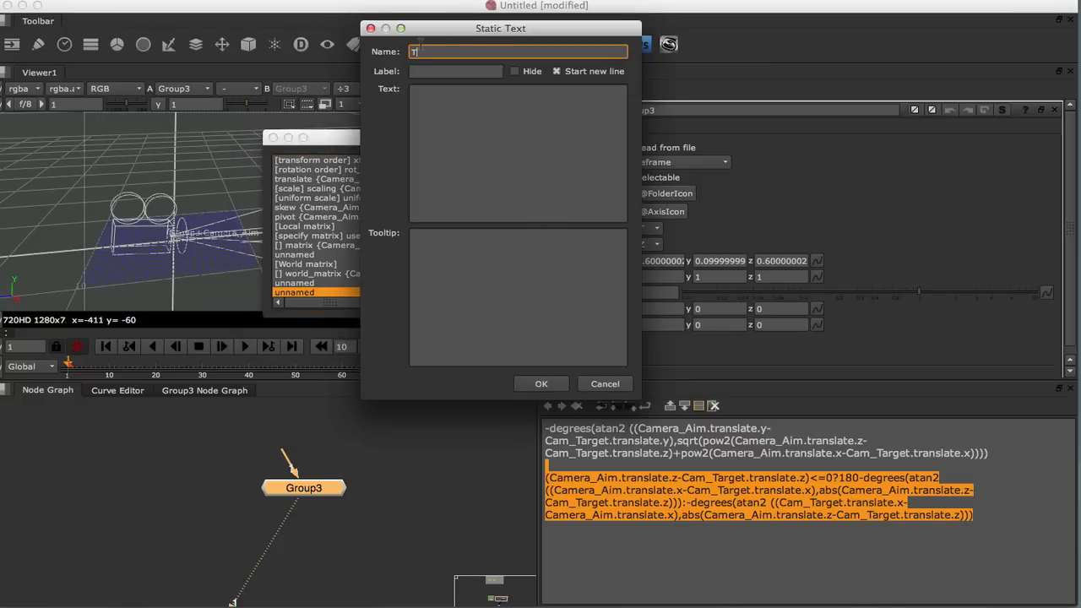
{"action": "type", "text": "arget"}
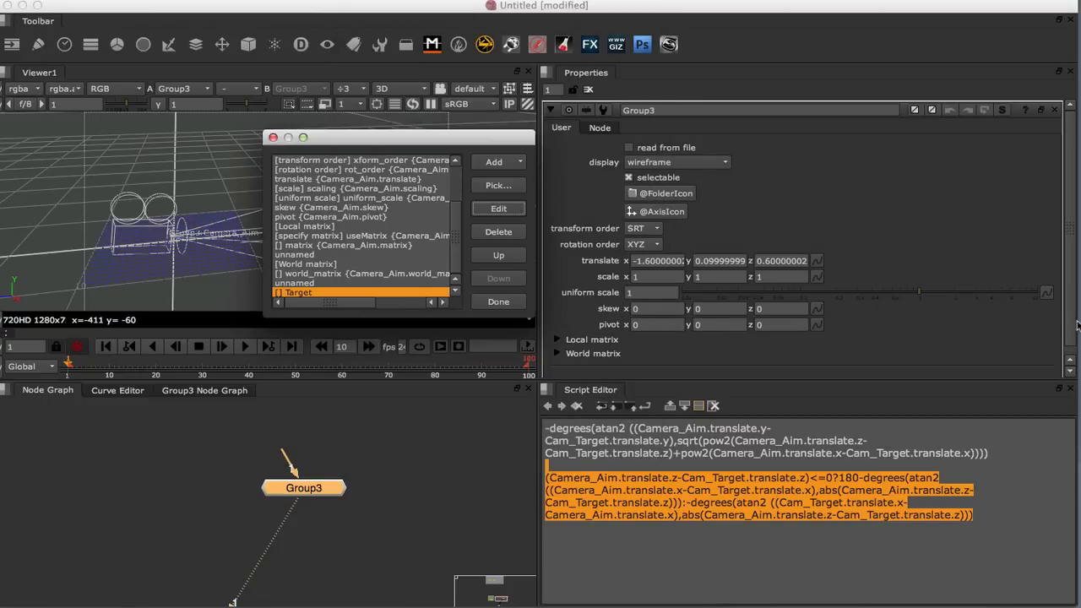
{"action": "left_click", "coordinate": [498, 209]}
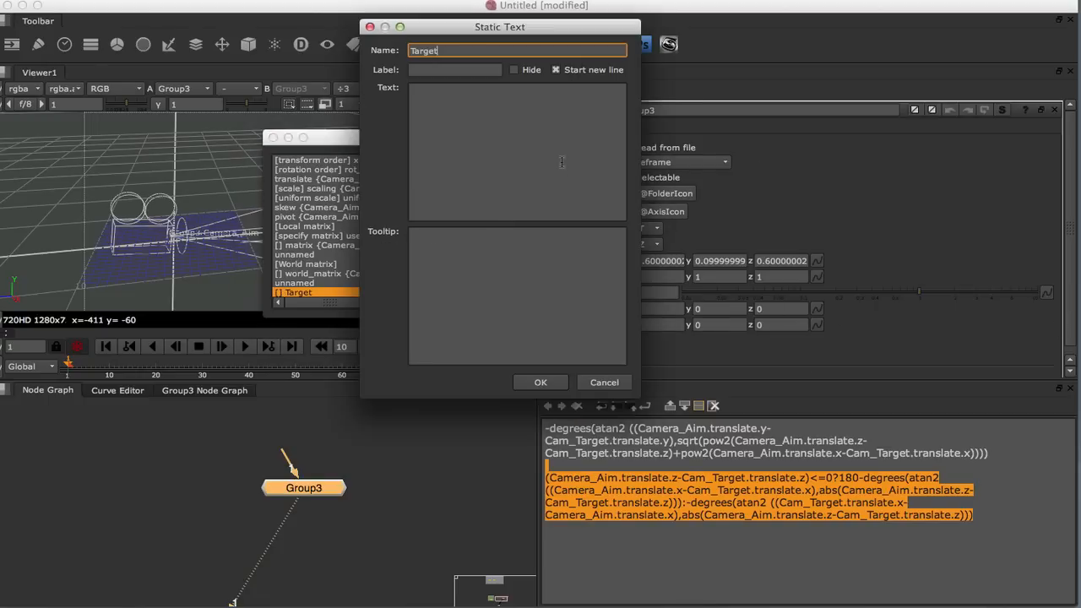
{"action": "left_click", "coordinate": [454, 69]}
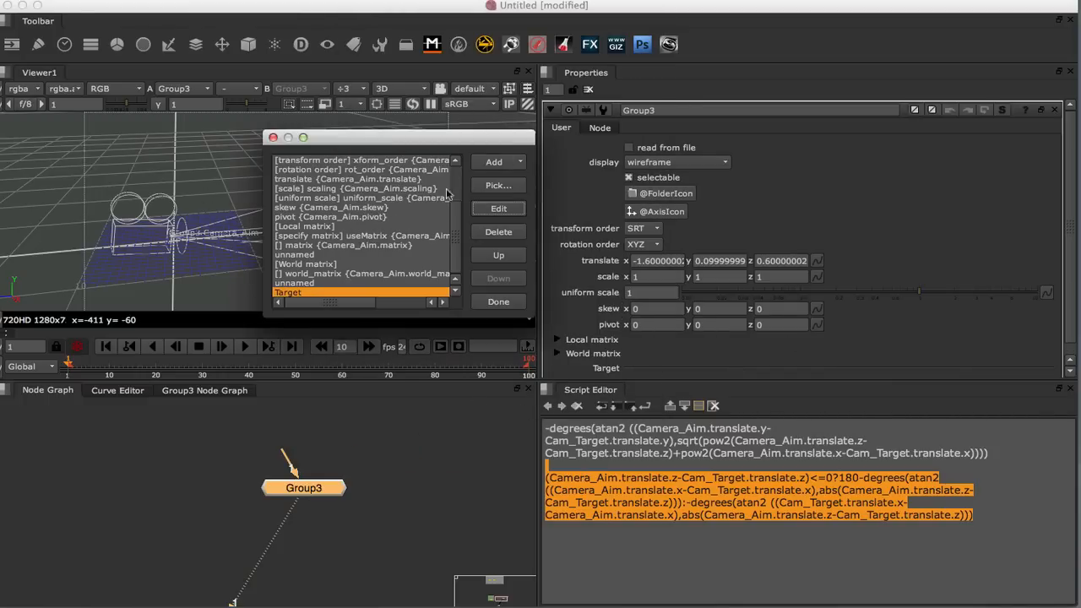
- Pick Cam_Target's Axis knobs to expose on Group3
{"action": "left_click", "coordinate": [498, 185]}
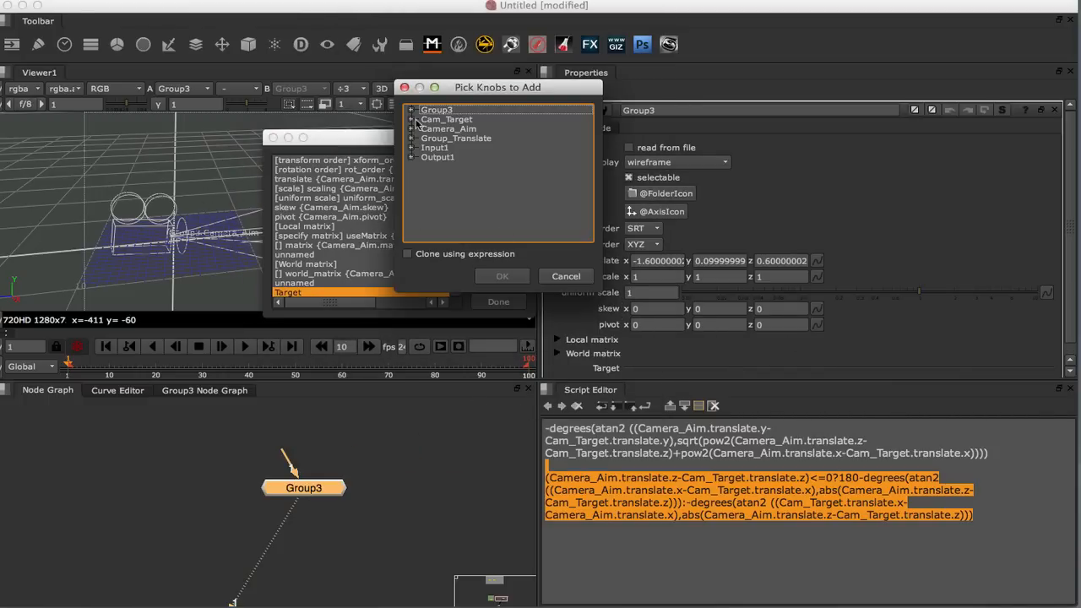
{"action": "left_click", "coordinate": [412, 119]}
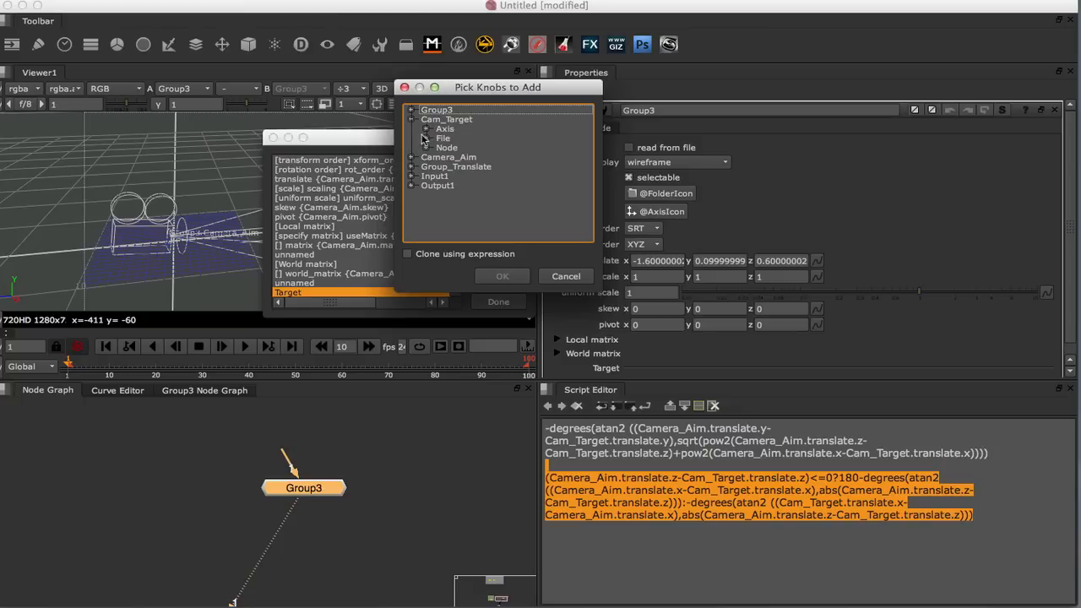
{"action": "left_click", "coordinate": [427, 128]}
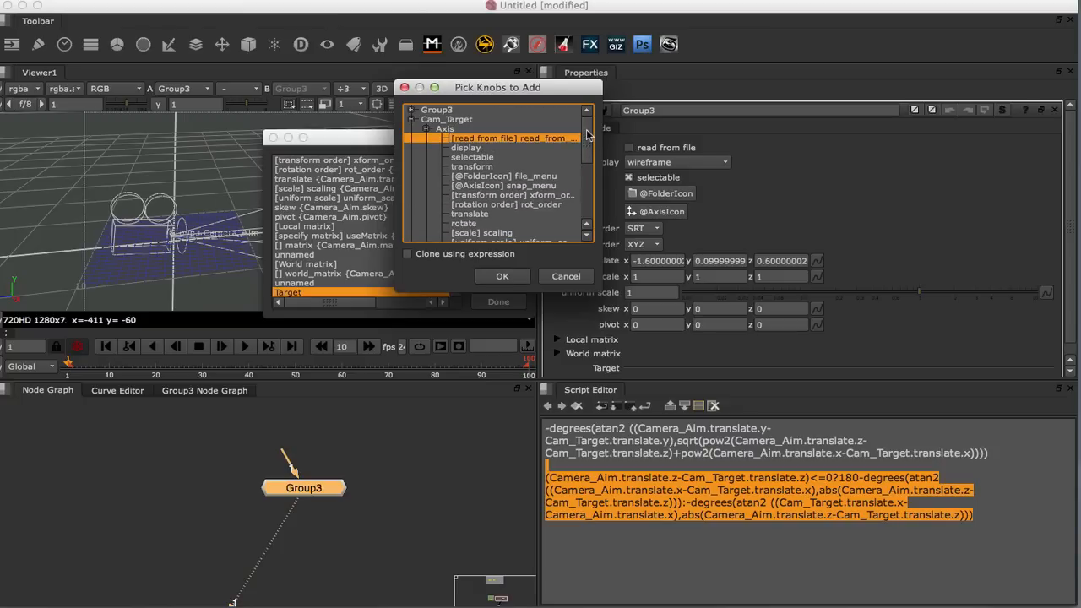
{"action": "mouse_move", "coordinate": [676, 156]}
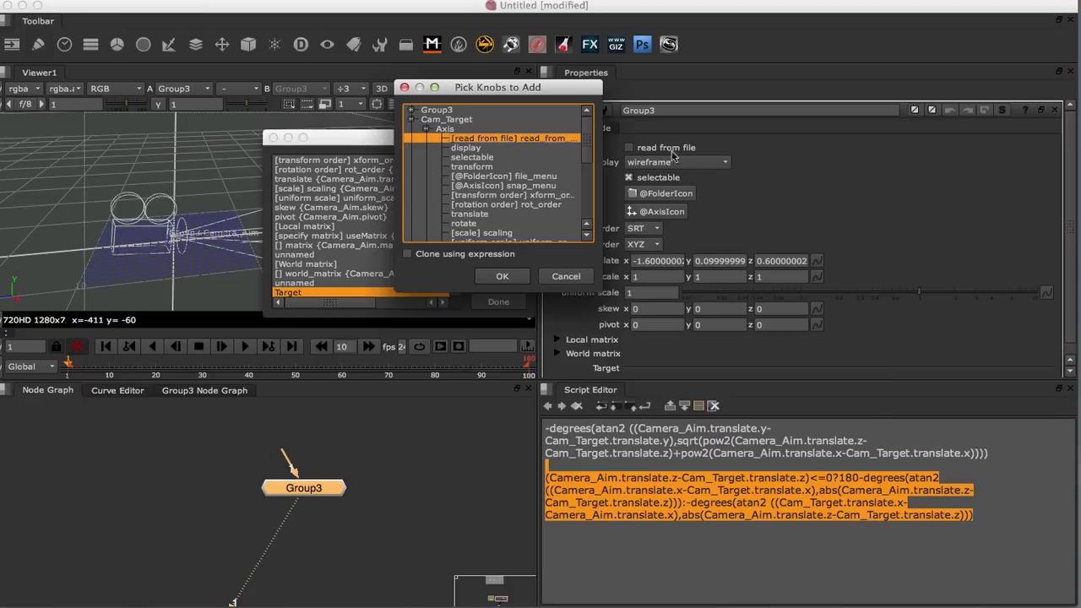
{"action": "left_click", "coordinate": [465, 148]}
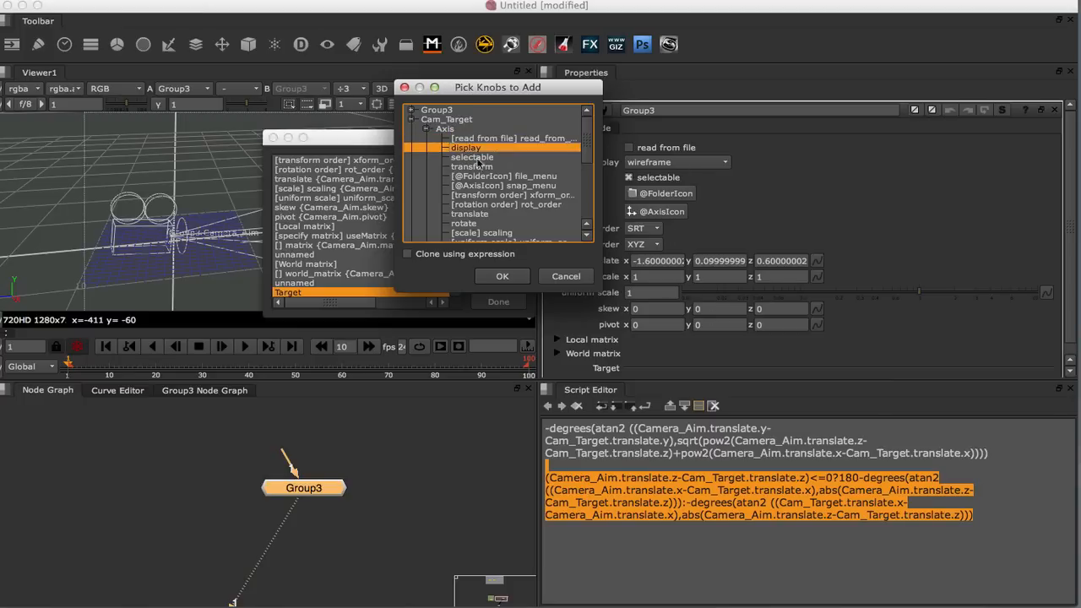
- Remove the Cam_Target rotate knob from Group3's user knob list
{"action": "scroll", "scroll_direction": "down", "scroll_amount": 3}
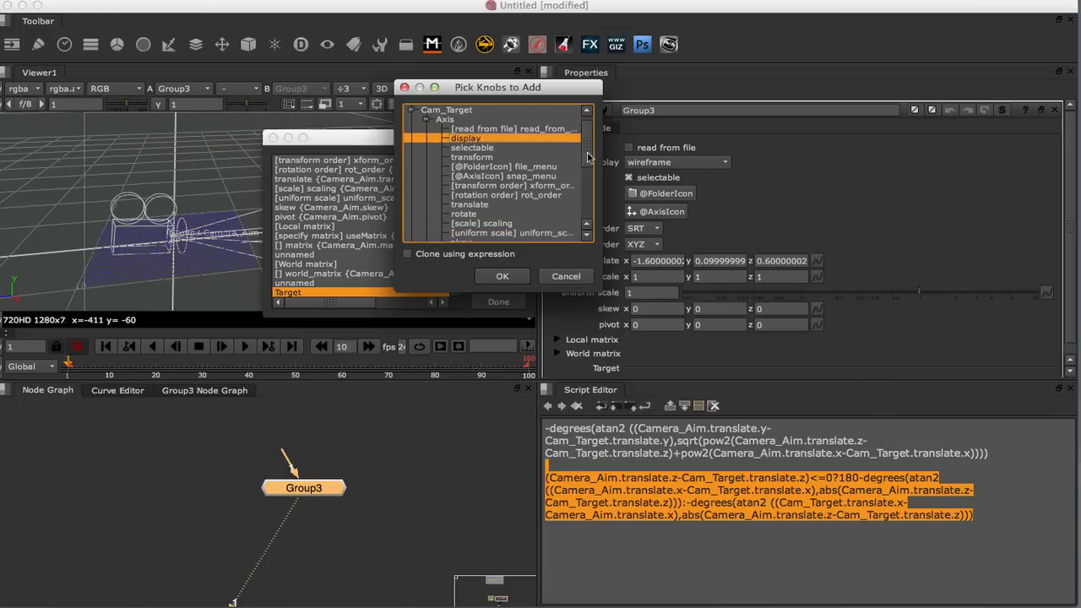
{"action": "scroll", "scroll_direction": "down", "scroll_amount": 3}
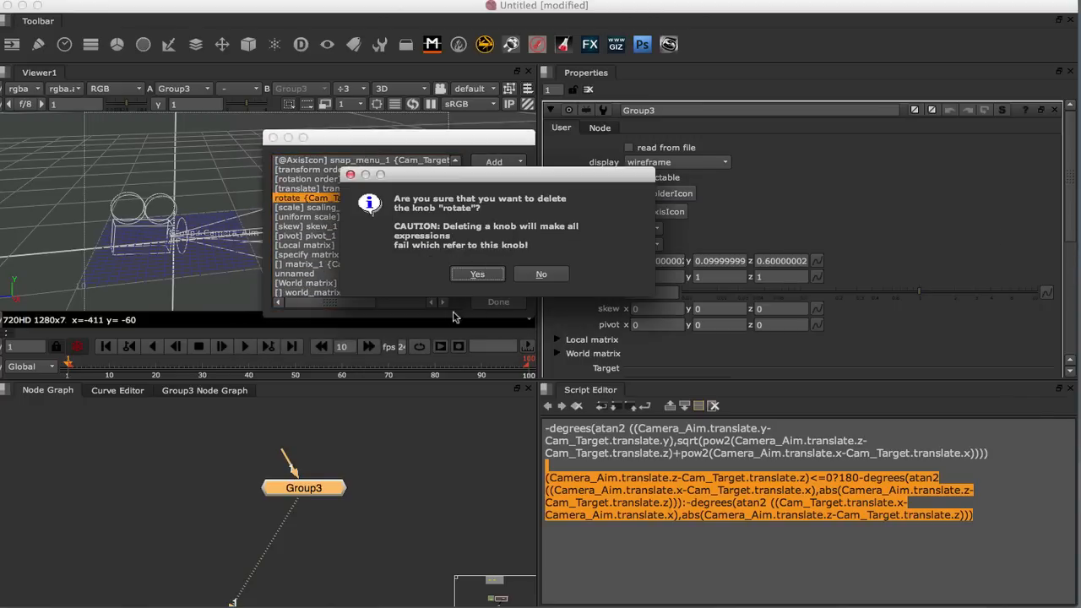
{"action": "left_click", "coordinate": [477, 274]}
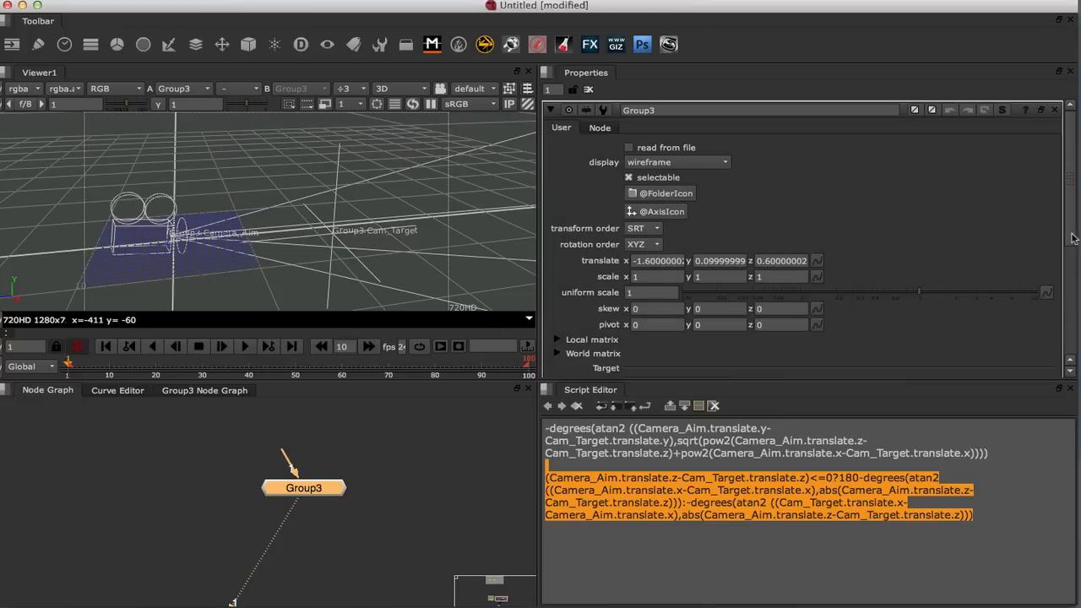
{"action": "scroll", "scroll_direction": "down", "scroll_amount": 3}
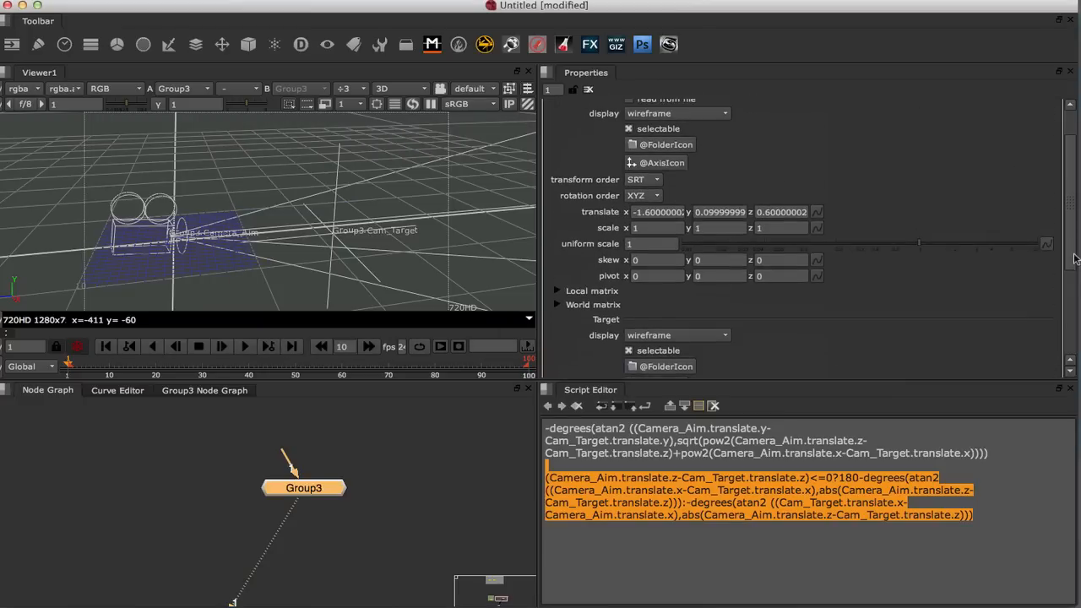
{"action": "scroll", "scroll_direction": "down", "scroll_amount": 3}
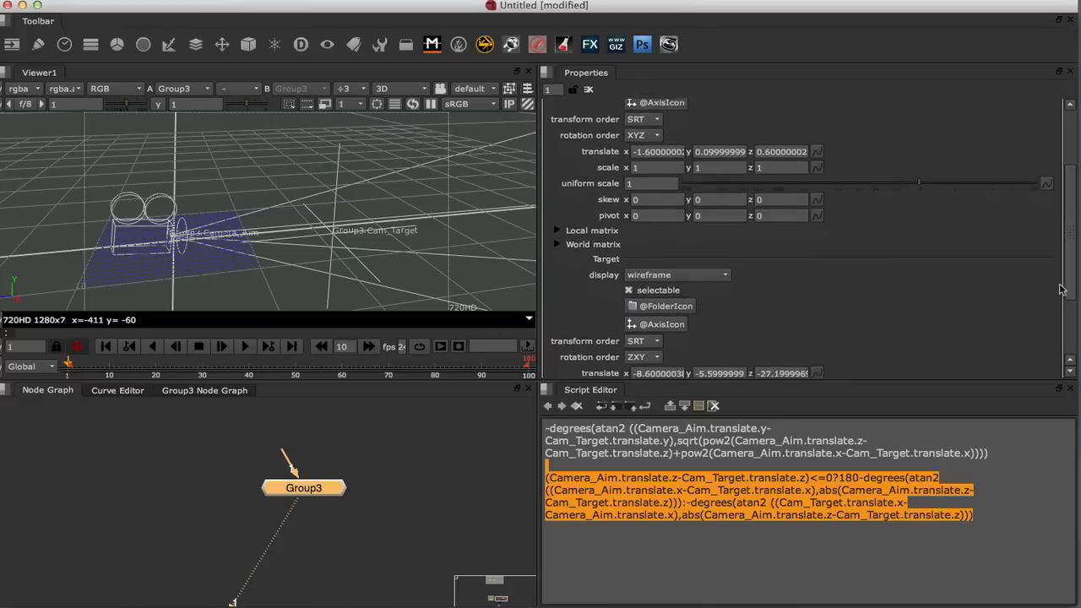
{"action": "scroll", "scroll_direction": "down", "scroll_amount": 3}
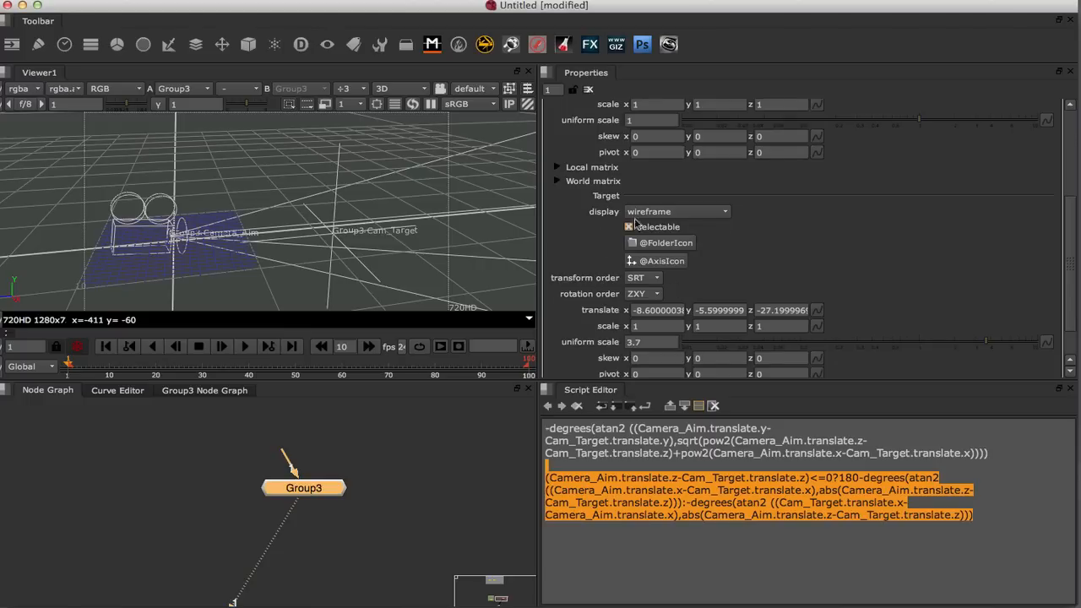
{"action": "left_click", "coordinate": [629, 227]}
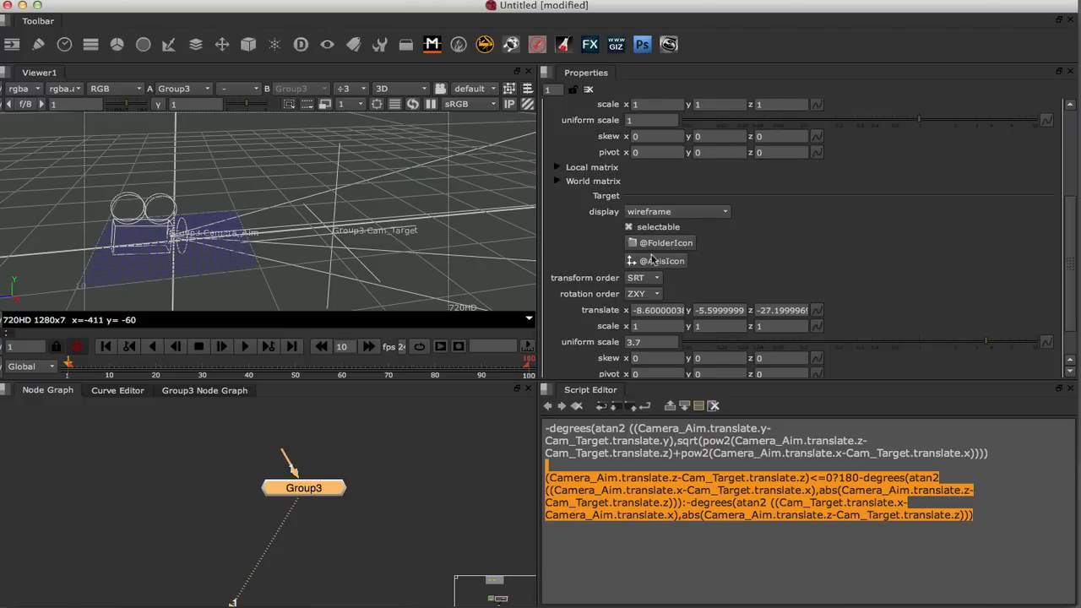
{"action": "mouse_move", "coordinate": [688, 301]}
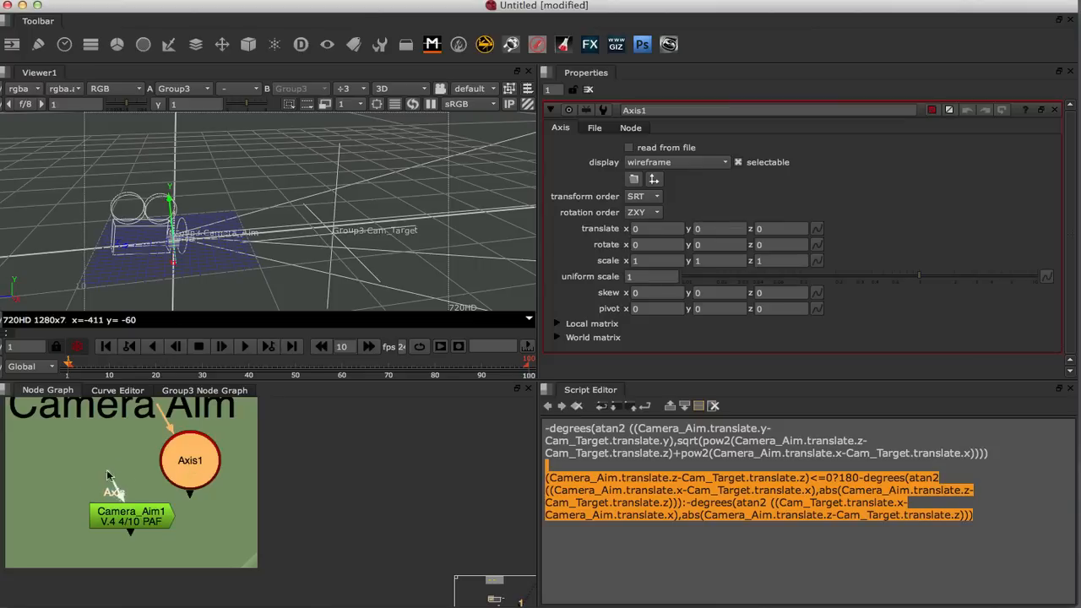
- Connect Axis1 to Camera_Aim1, then drag the camera to check it keeps aiming
{"action": "left_click_drag", "start_coordinate": [190, 461], "coordinate": [147, 467]}
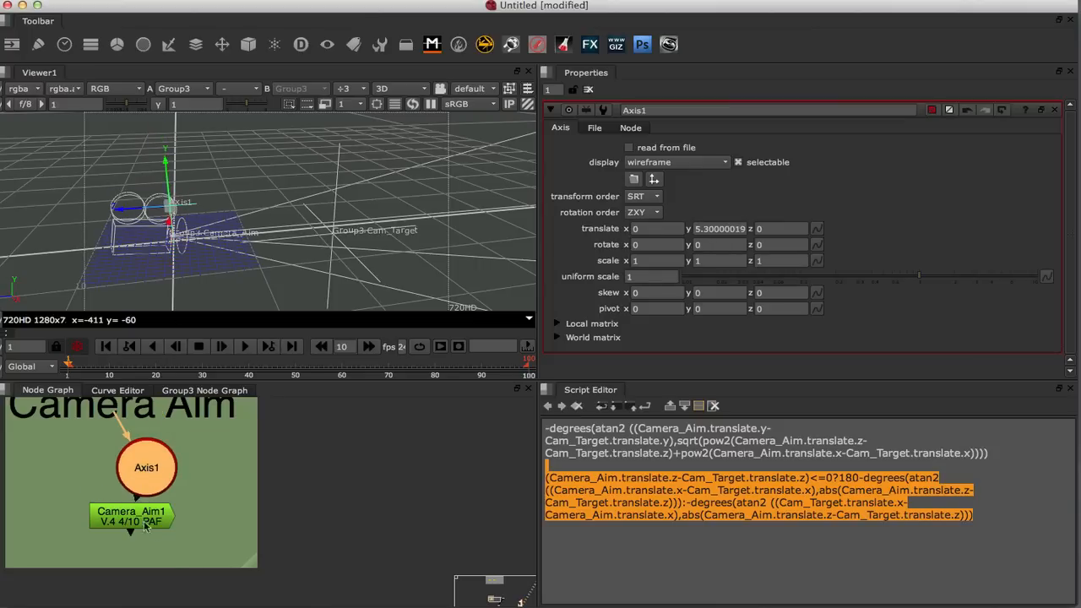
{"action": "left_click", "coordinate": [146, 467]}
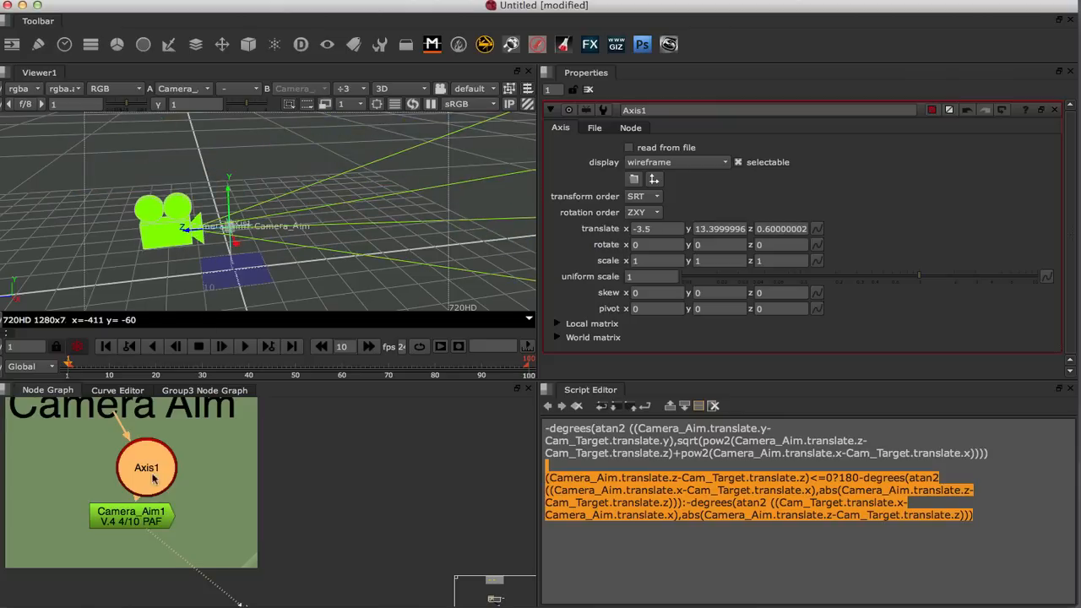
{"action": "left_click_drag", "start_coordinate": [146, 467], "coordinate": [230, 454]}
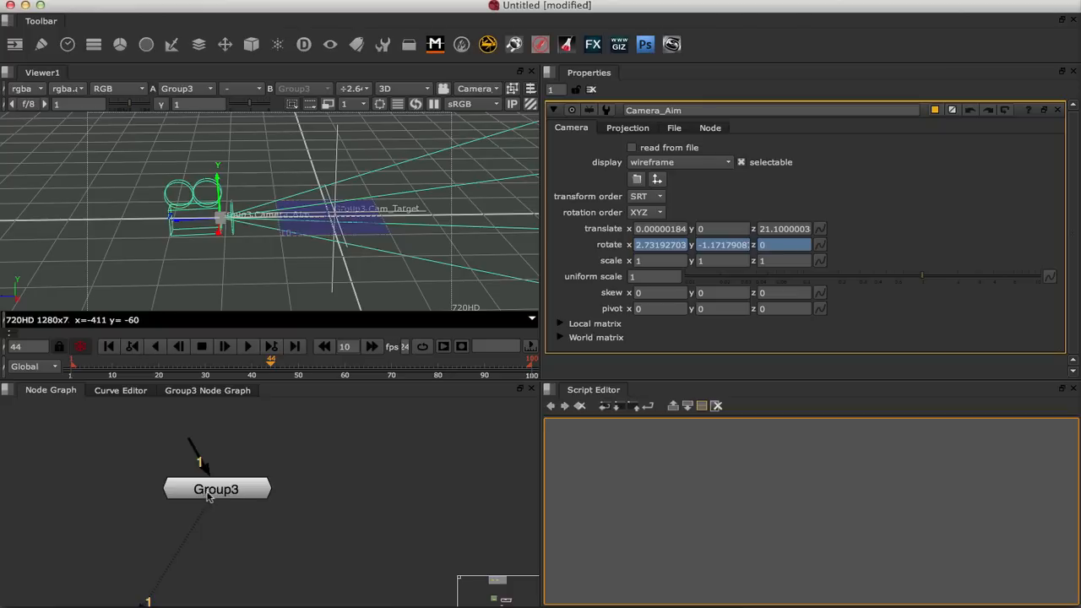
{"action": "mouse_move", "coordinate": [355, 403]}
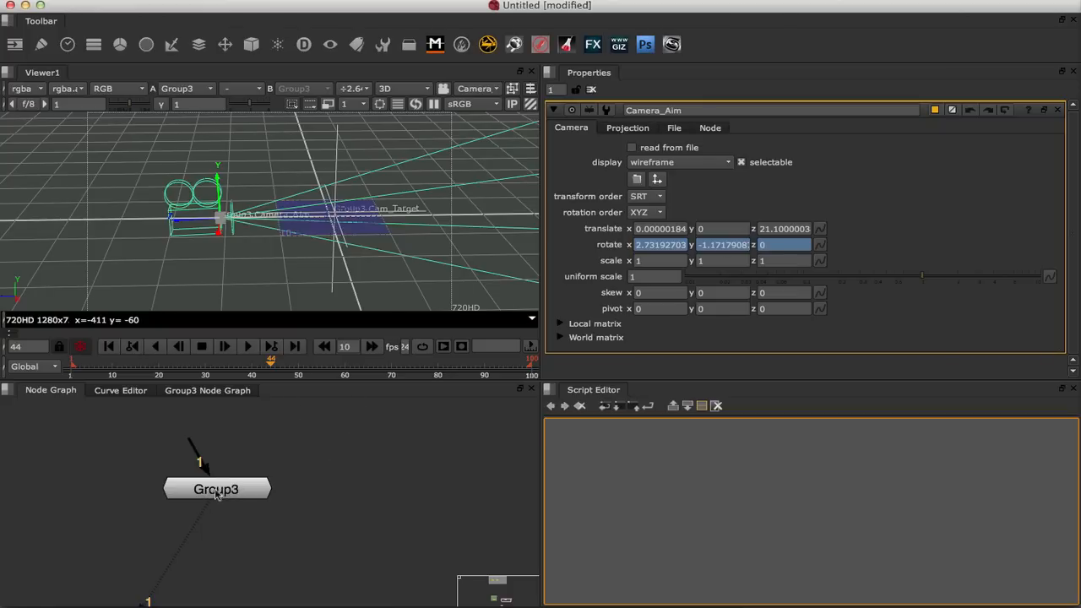
- Add a new tab labelled Projection to Group3's user knobs
{"action": "left_click", "coordinate": [217, 489]}
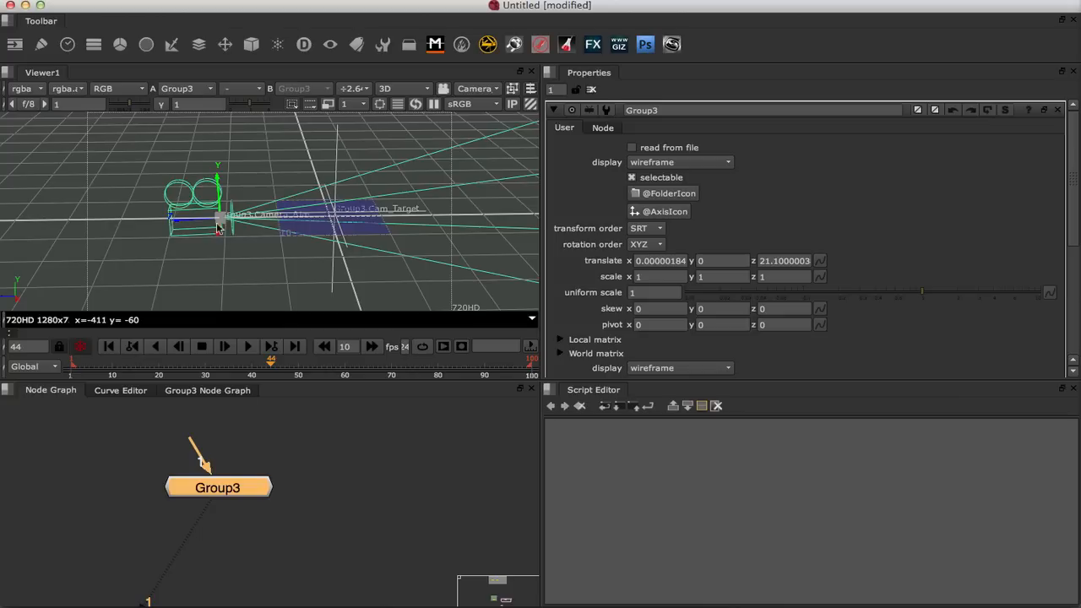
{"action": "mouse_move", "coordinate": [552, 168]}
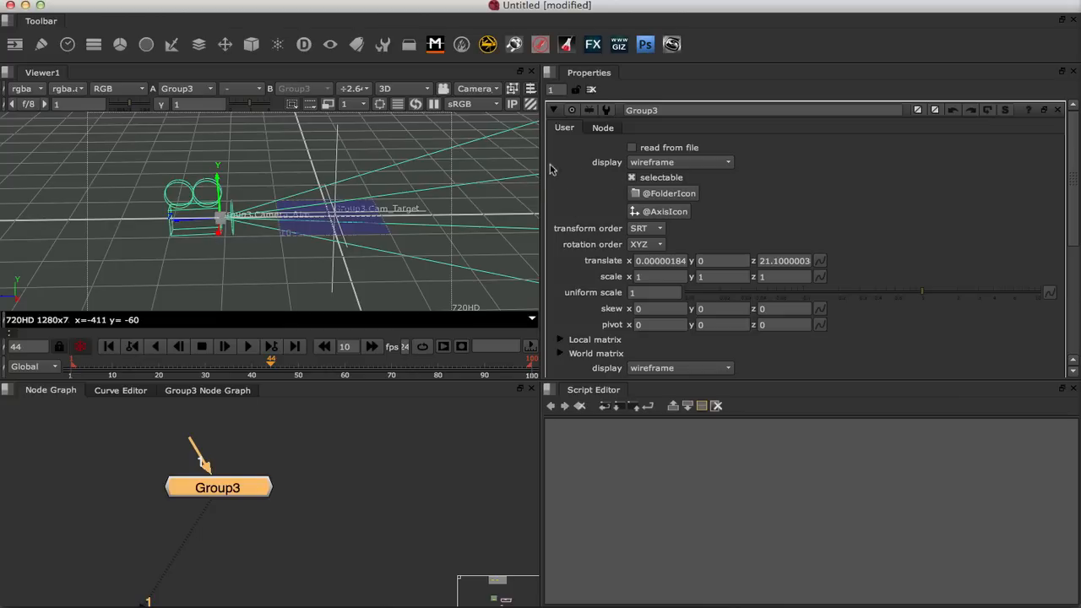
{"action": "mouse_move", "coordinate": [572, 209]}
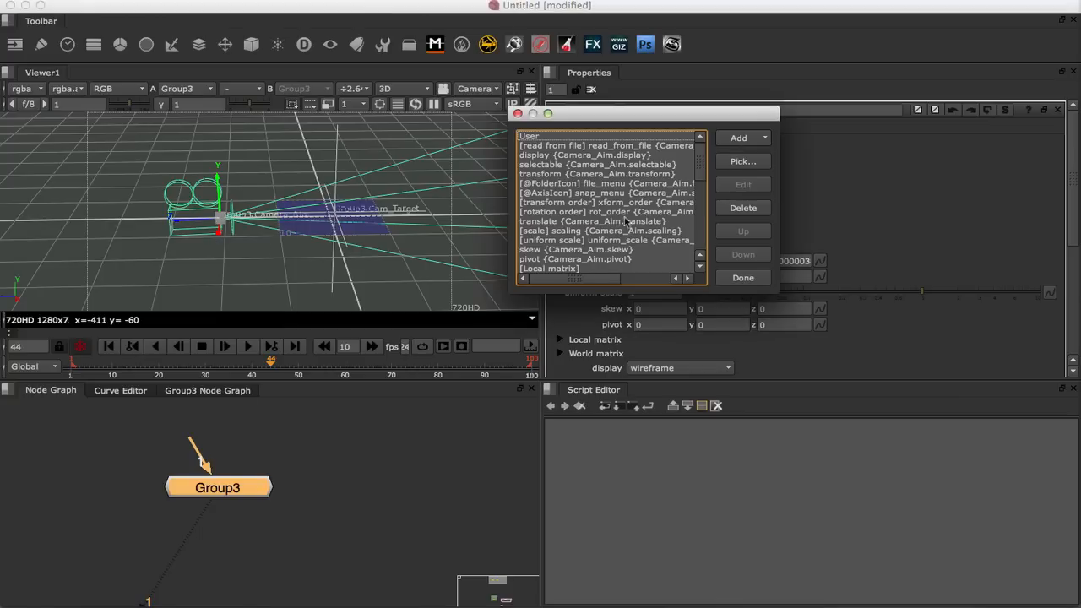
{"action": "left_click", "coordinate": [739, 137]}
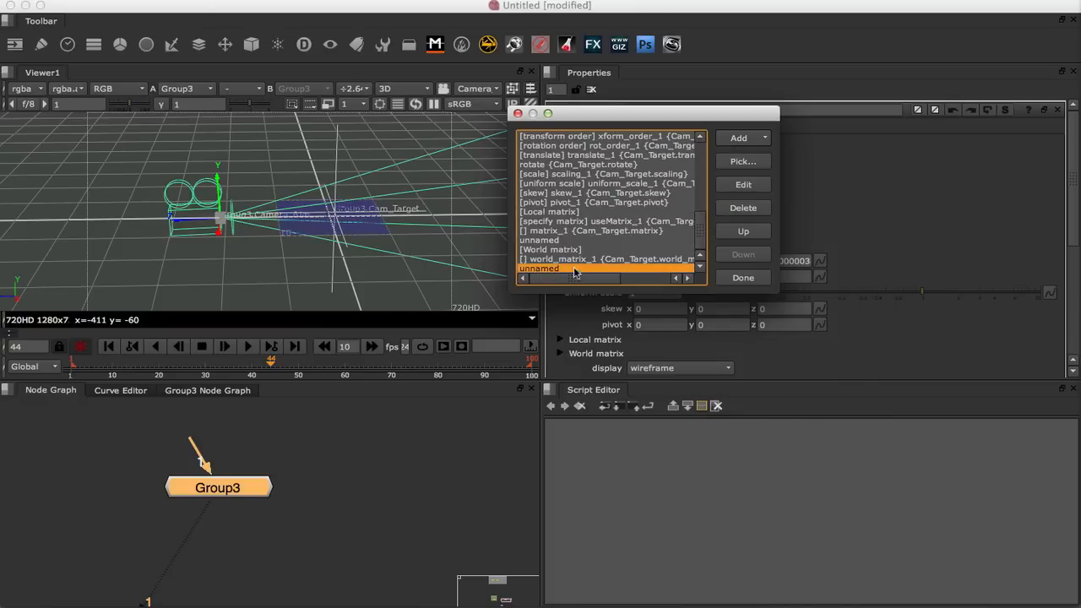
{"action": "left_click", "coordinate": [738, 138]}
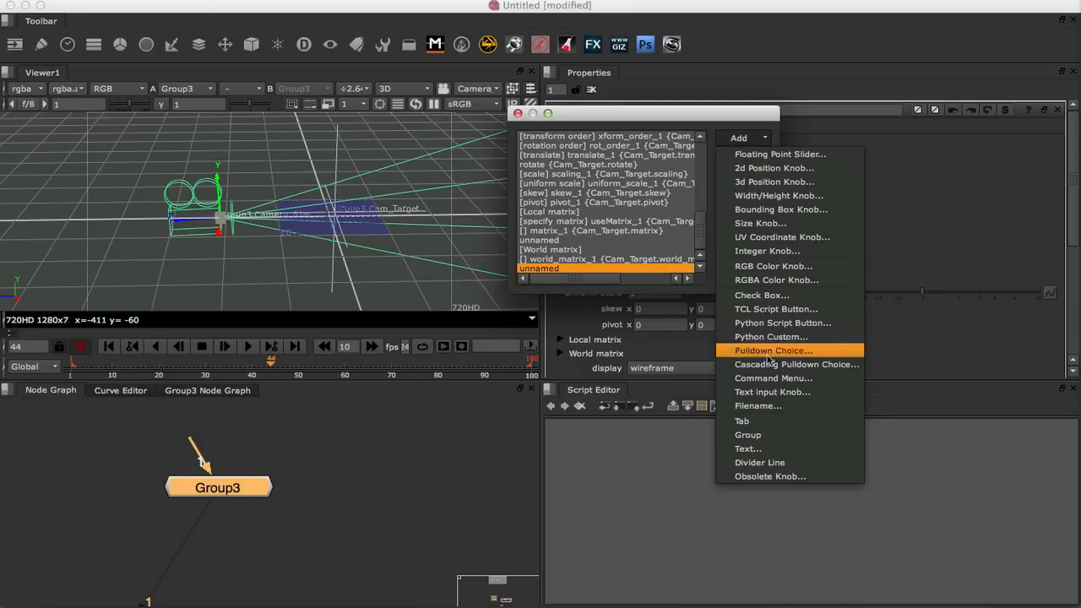
{"action": "left_click", "coordinate": [742, 420]}
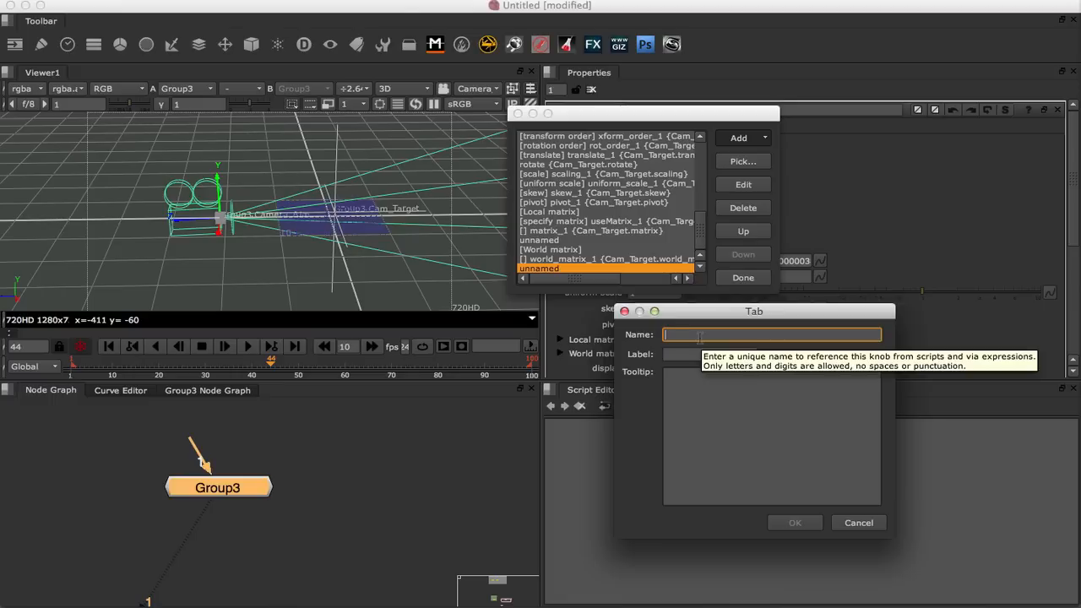
{"action": "type", "text": "Projed"}
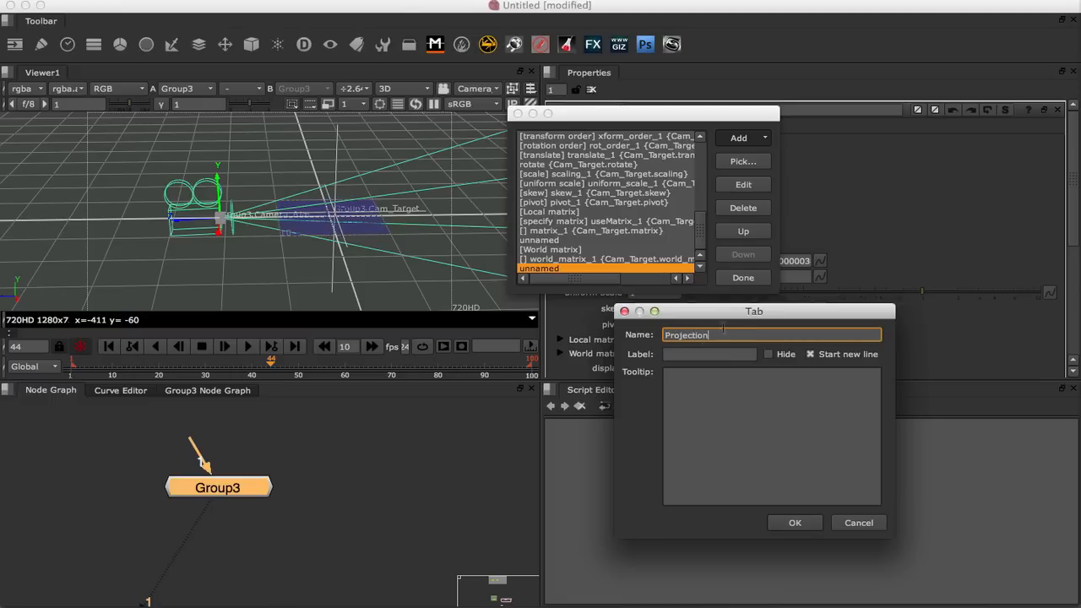
{"action": "left_click", "coordinate": [710, 354]}
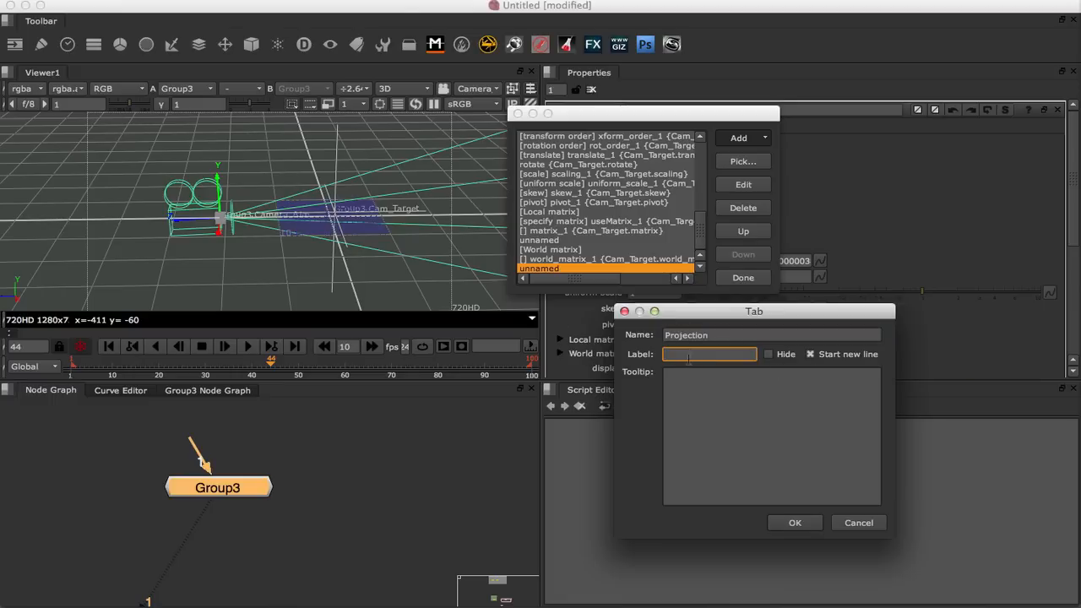
{"action": "left_click", "coordinate": [794, 522]}
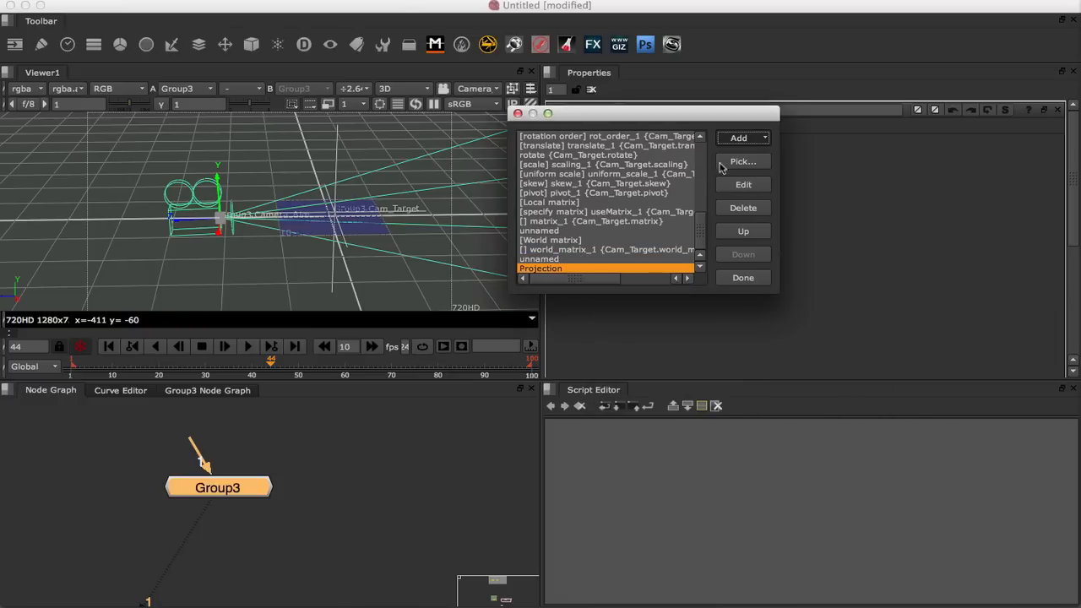
{"action": "left_click", "coordinate": [742, 161]}
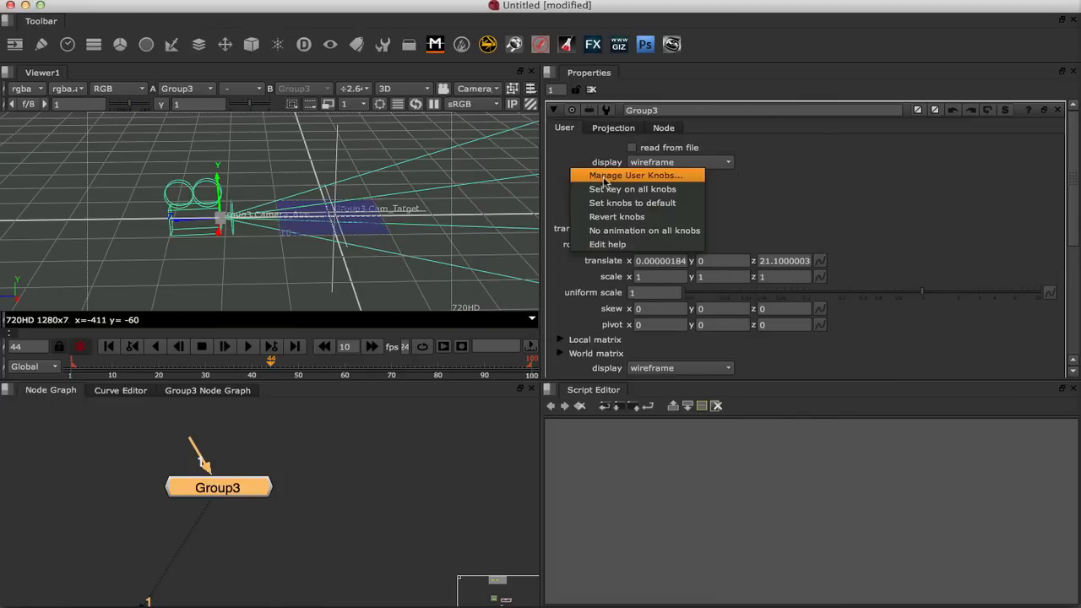
- Change Group3's User tab label to 'Camera' in Manage User Knobs
{"action": "left_click", "coordinate": [636, 175]}
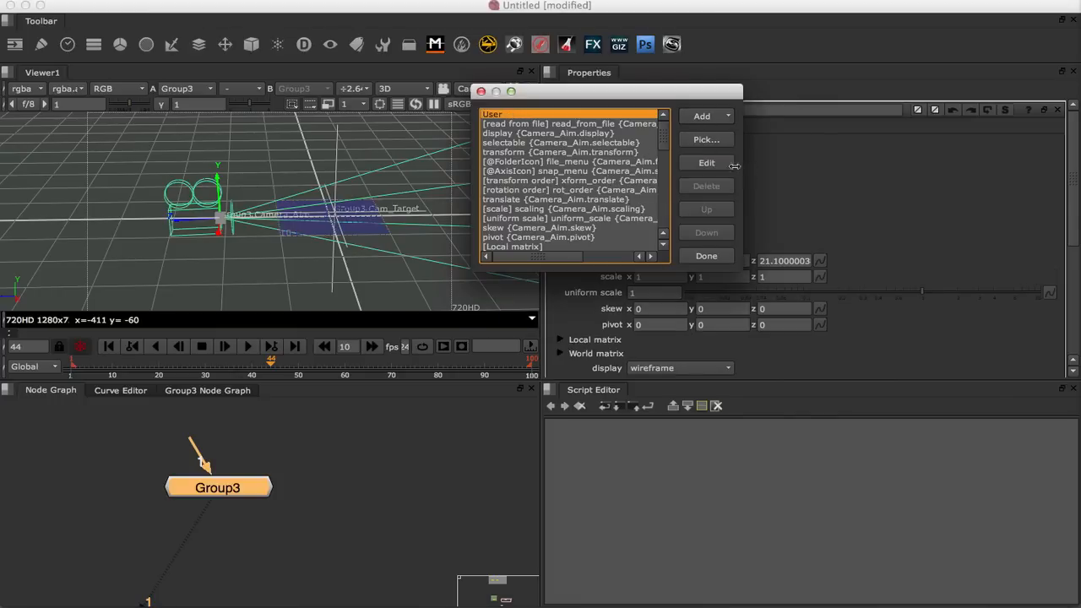
{"action": "left_click", "coordinate": [706, 162]}
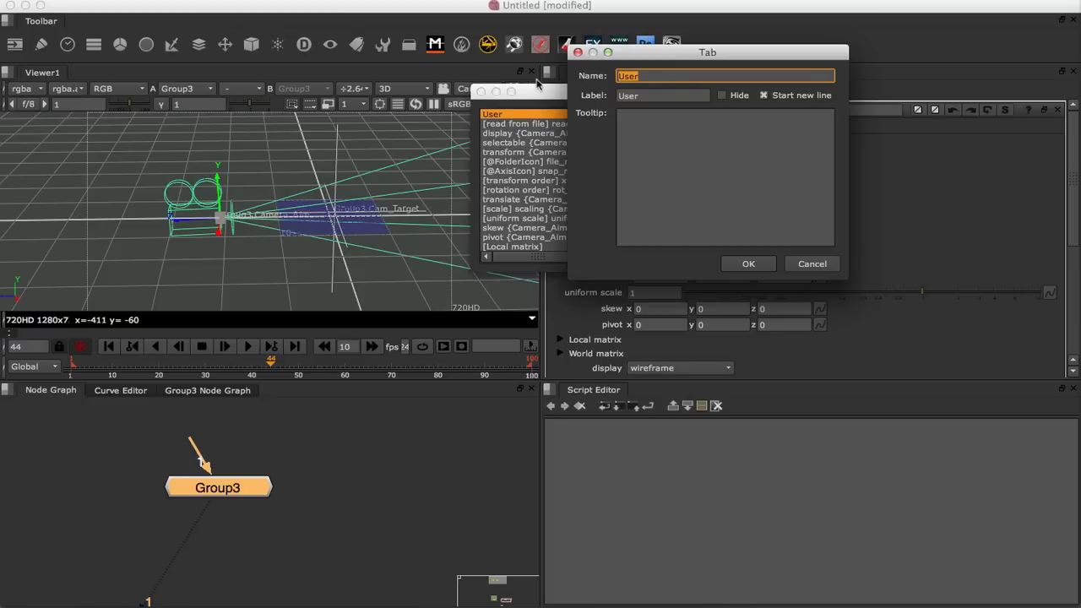
{"action": "left_click", "coordinate": [663, 95]}
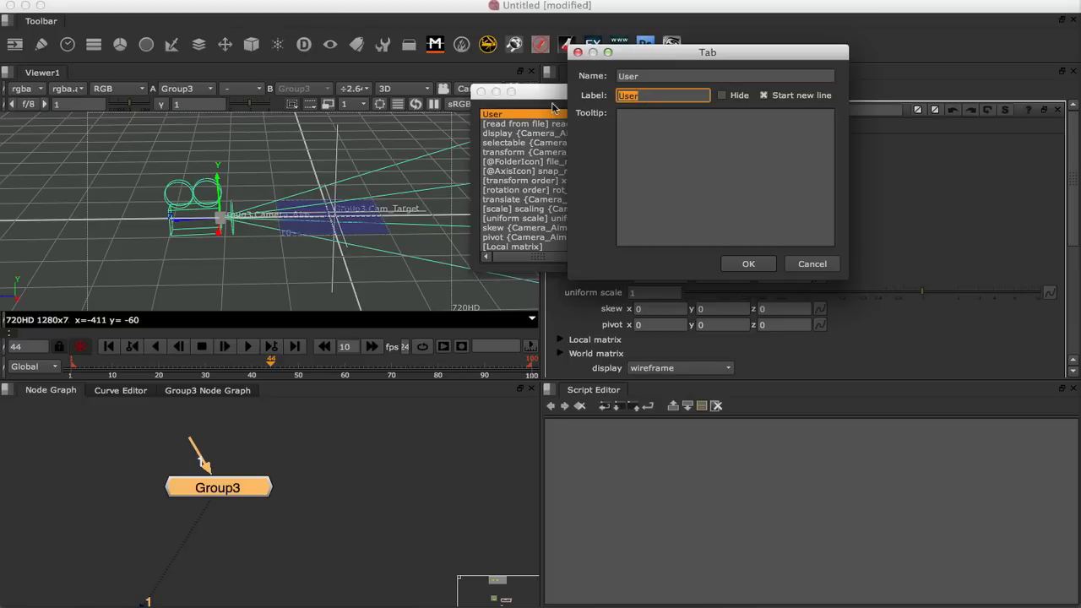
{"action": "type", "text": "Camera"}
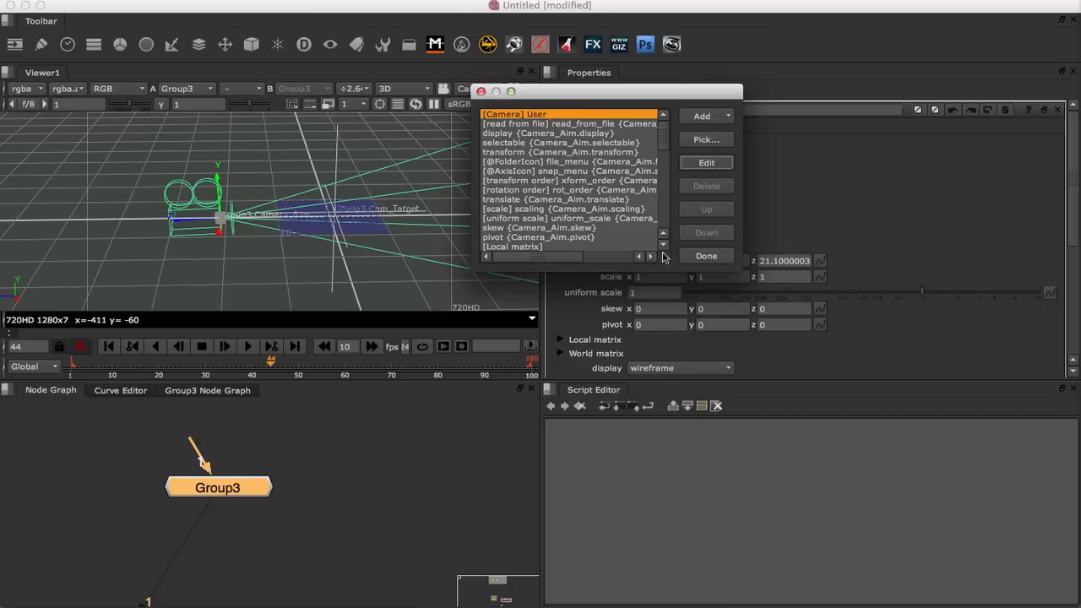
{"action": "left_click", "coordinate": [706, 256]}
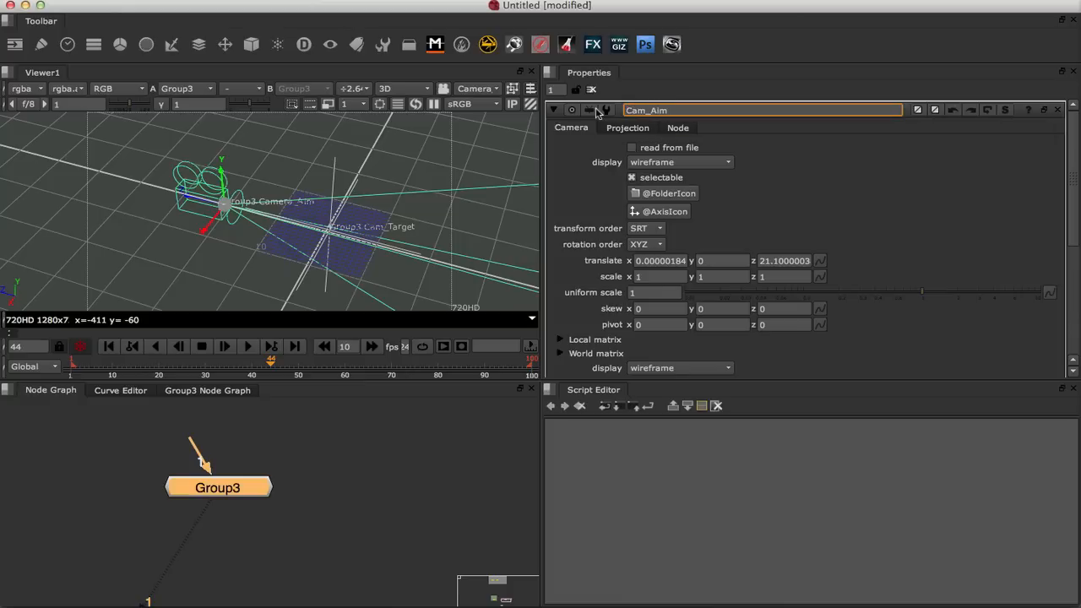
- Name the group 'Cam_Aim' and switch its camera display to solid
{"action": "type", "text": "Cam_Aim"}
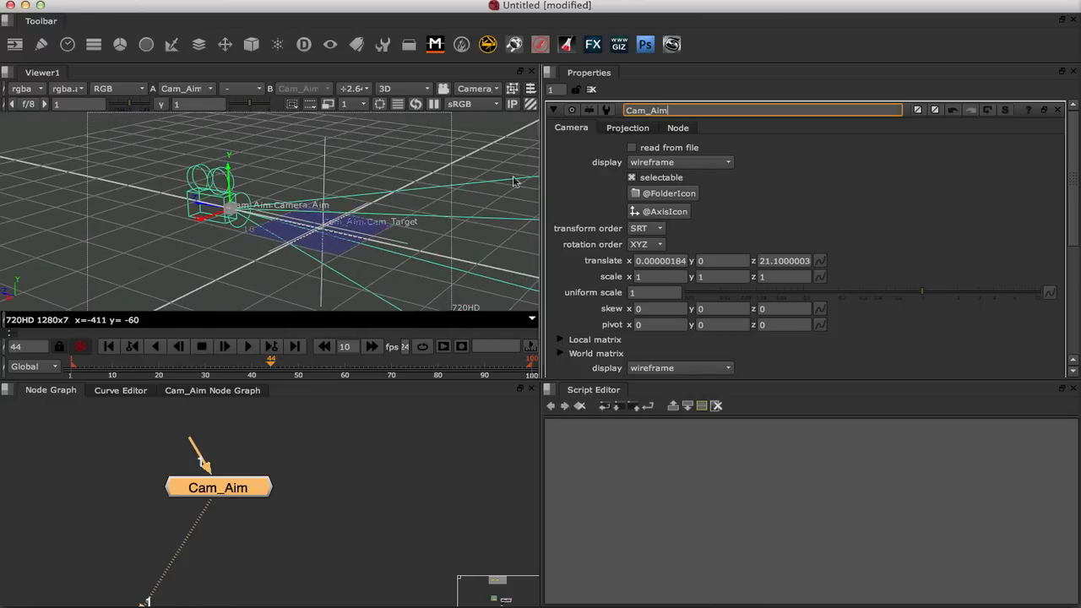
{"action": "mouse_move", "coordinate": [313, 185]}
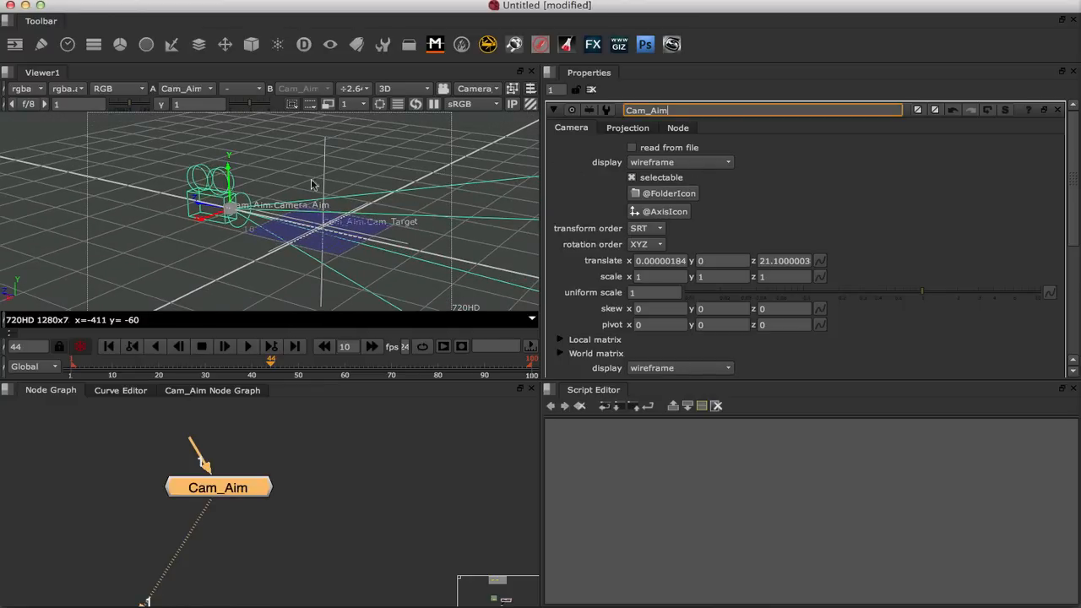
{"action": "mouse_move", "coordinate": [598, 166]}
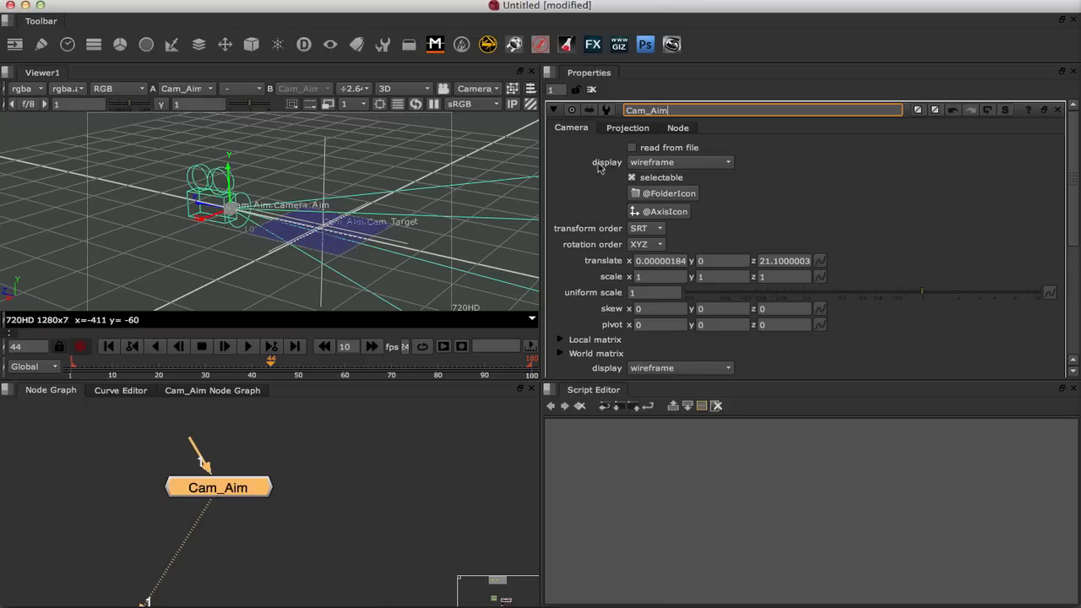
{"action": "left_click", "coordinate": [681, 162]}
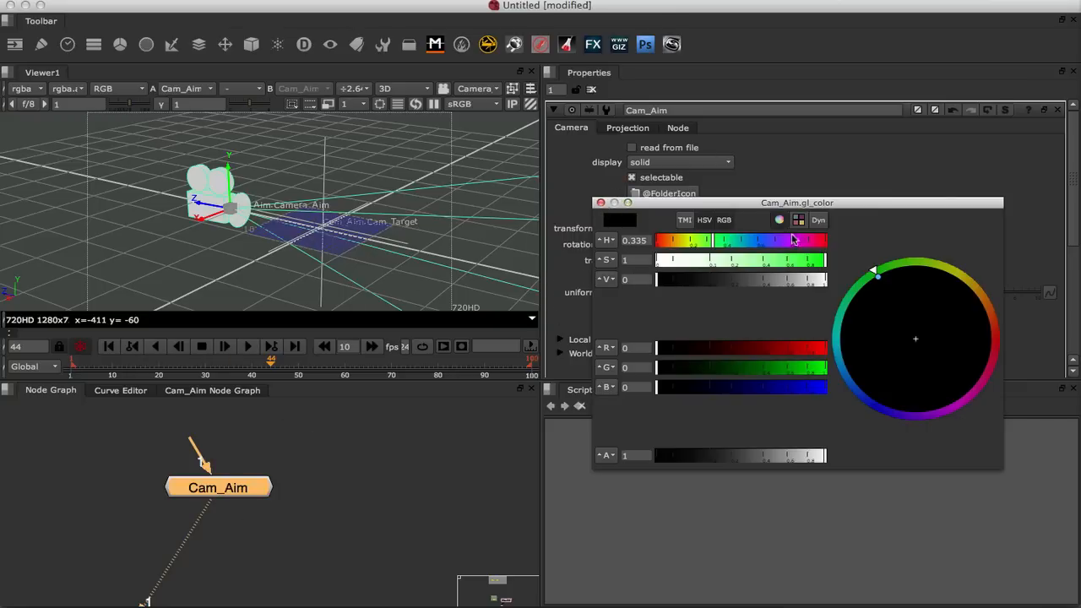
{"action": "left_click", "coordinate": [892, 279]}
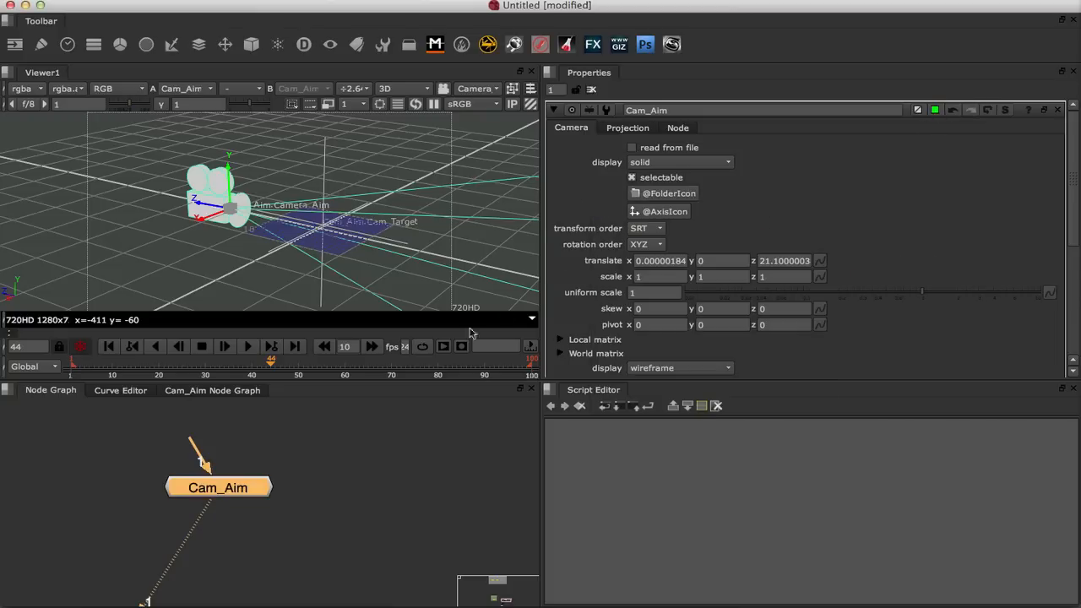
- Inside Cam_Aim, set the Camera_Aim node's display colour to blue
{"action": "double_click", "coordinate": [218, 488]}
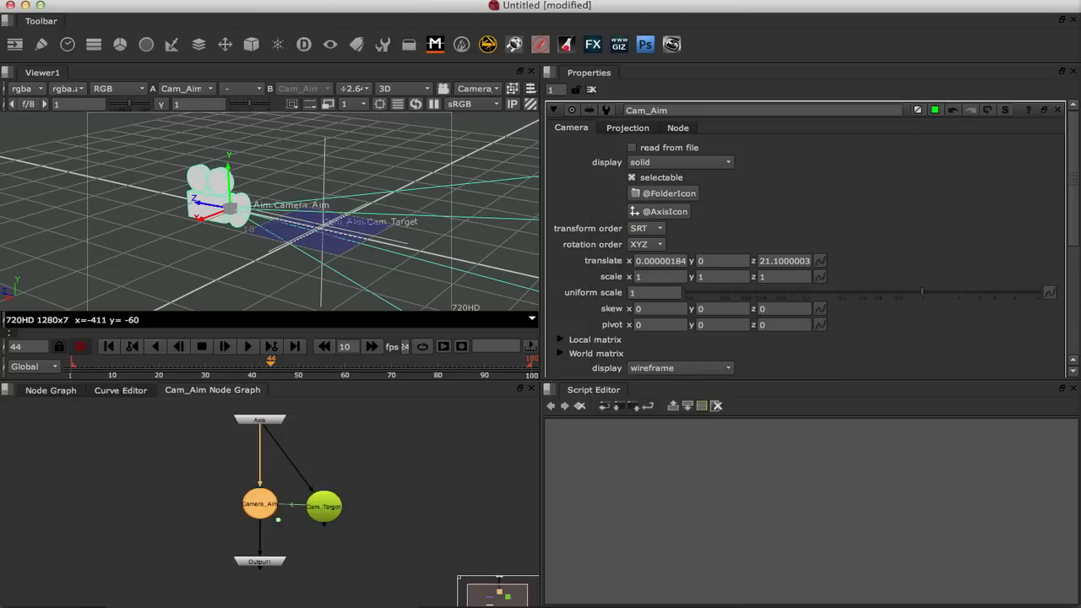
{"action": "left_click", "coordinate": [323, 505]}
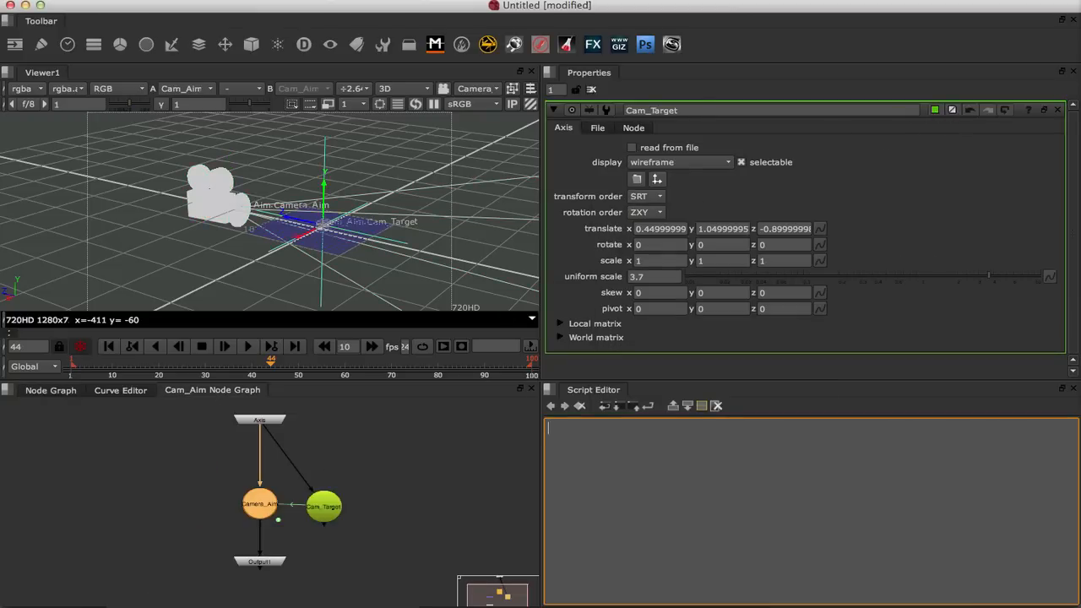
{"action": "left_click", "coordinate": [259, 505]}
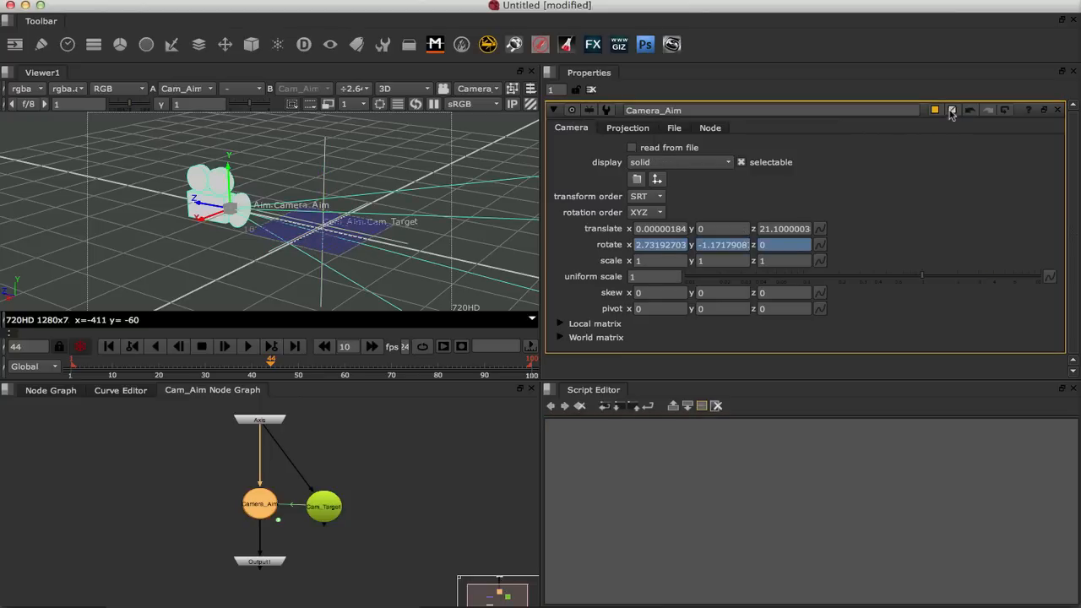
{"action": "left_click", "coordinate": [936, 110]}
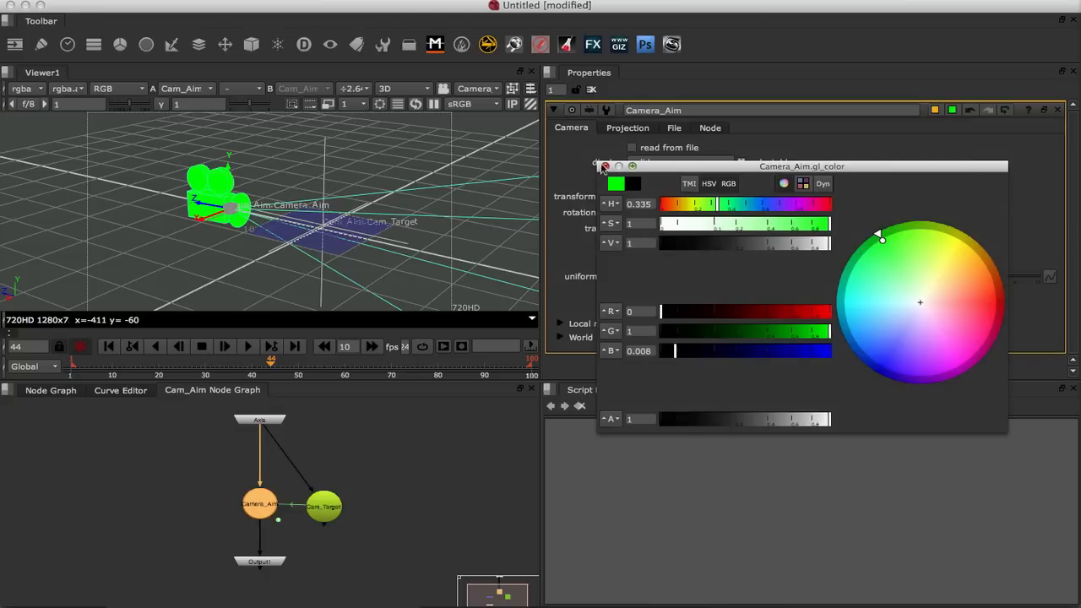
{"action": "left_click_drag", "start_coordinate": [881, 239], "coordinate": [996, 287]}
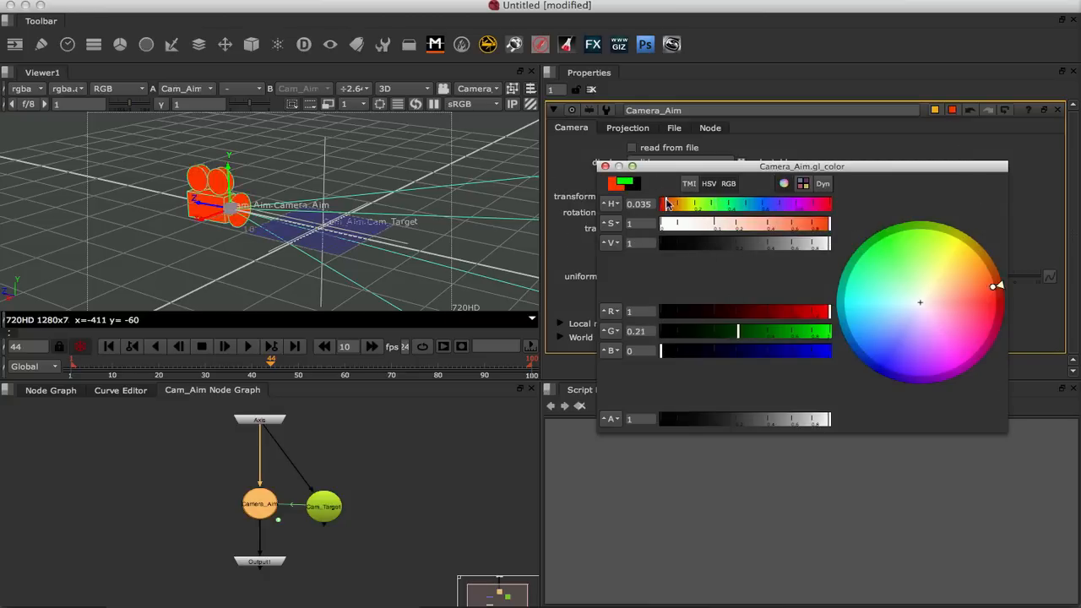
{"action": "left_click_drag", "start_coordinate": [997, 287], "coordinate": [997, 330]}
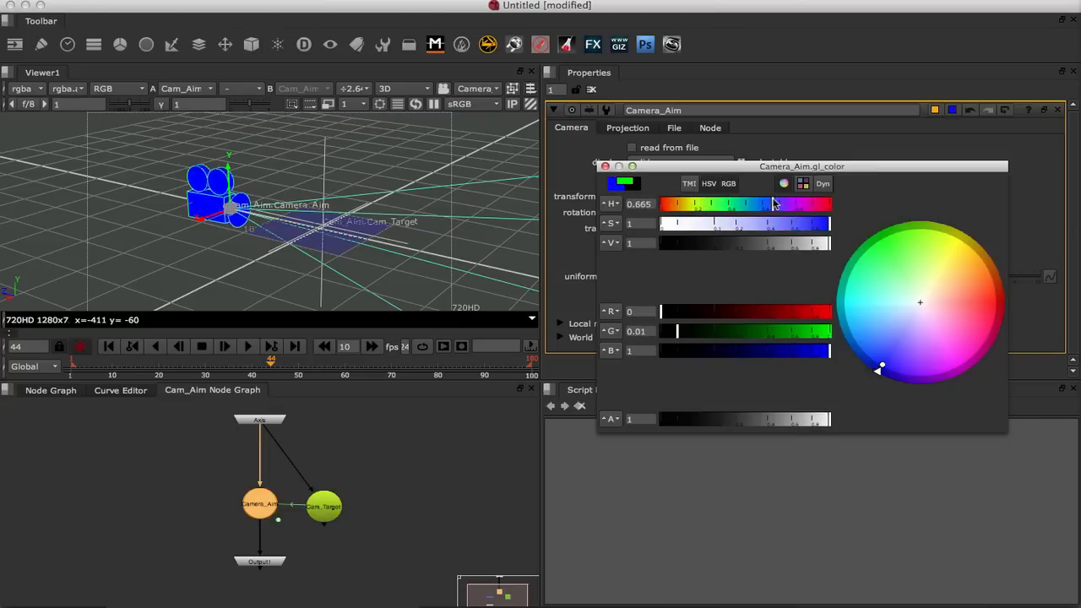
{"action": "left_click", "coordinate": [606, 166]}
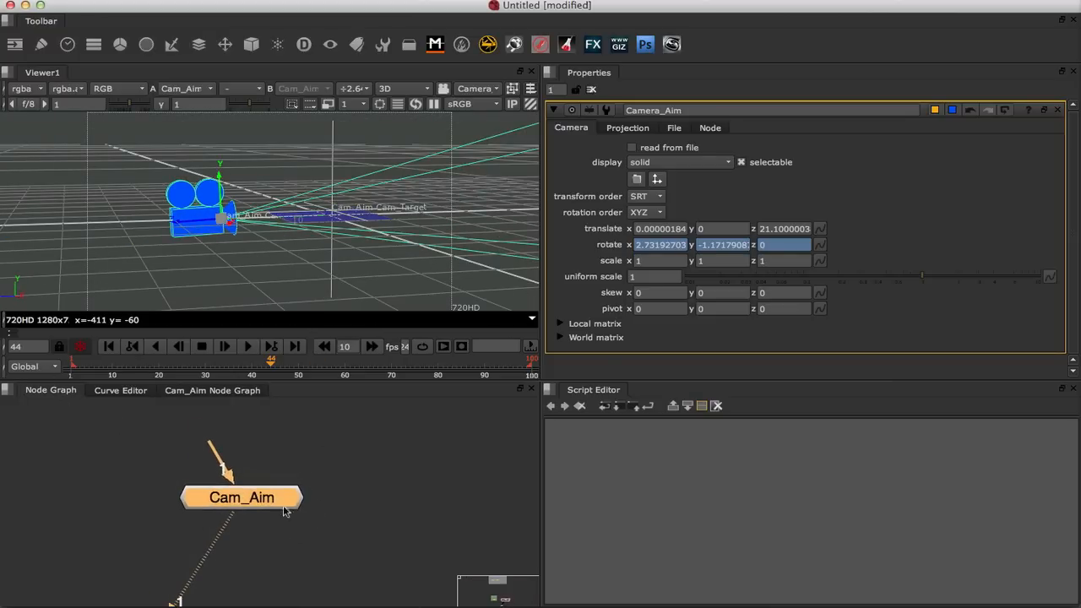
- Start 'export as gizmo...' from the Node tab, browse to Home, then cancel
{"action": "left_click", "coordinate": [709, 127]}
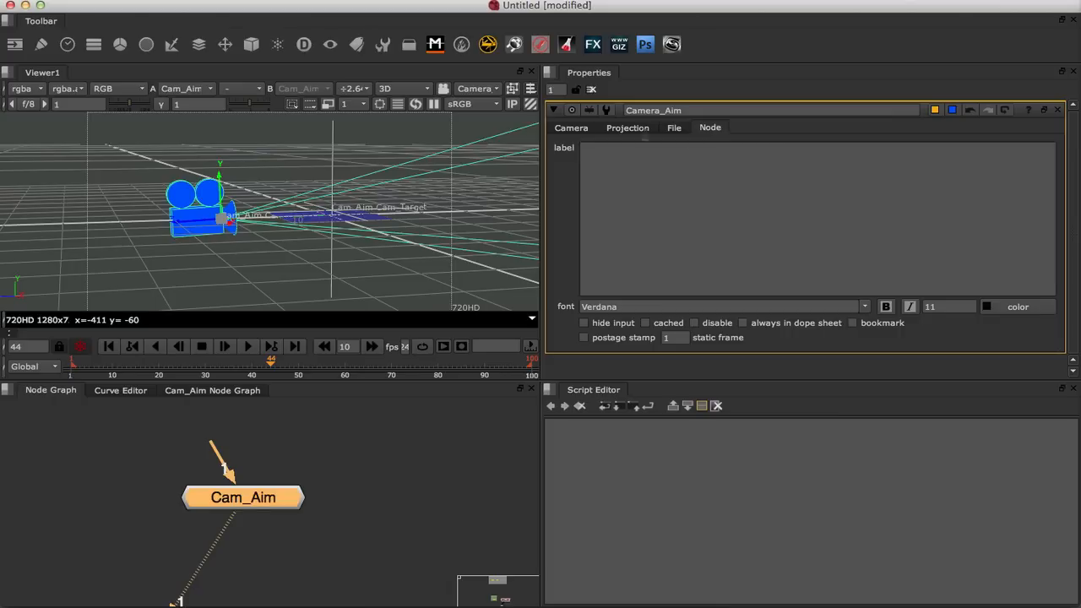
{"action": "left_click", "coordinate": [571, 128]}
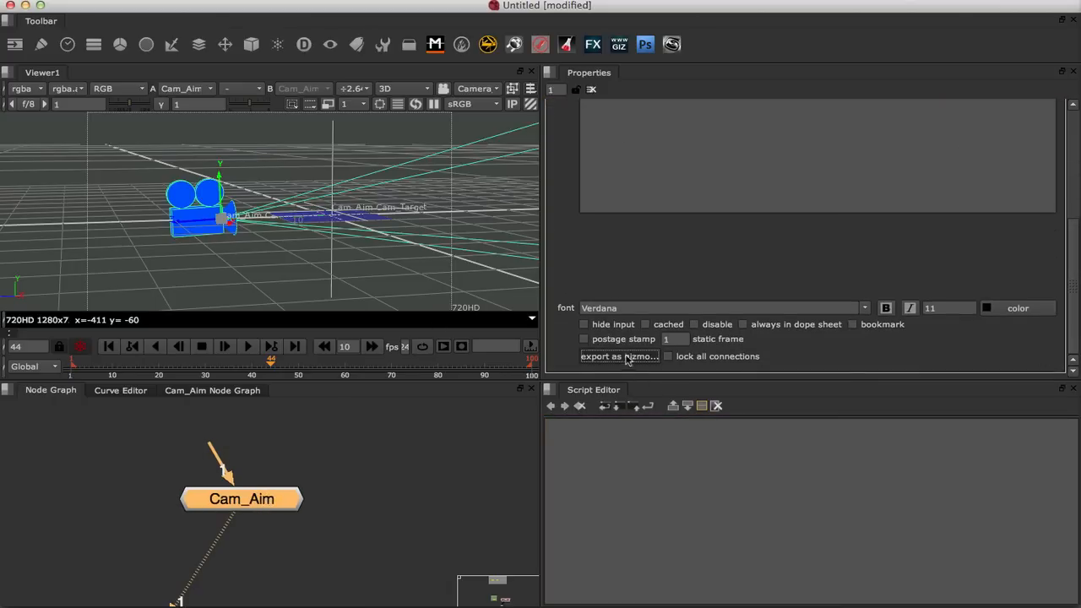
{"action": "left_click", "coordinate": [620, 355]}
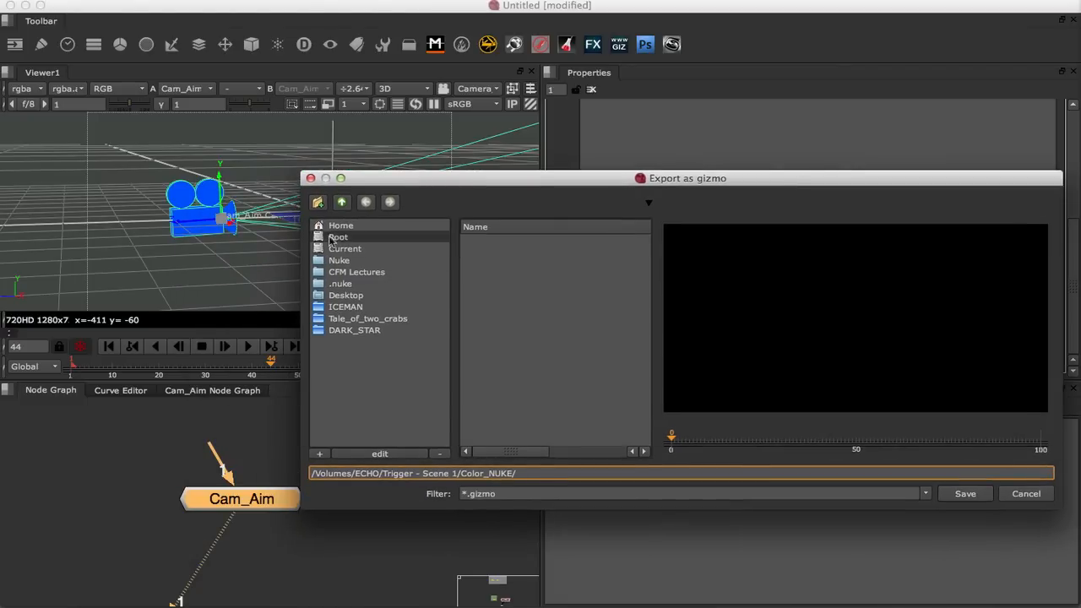
{"action": "left_click", "coordinate": [341, 226]}
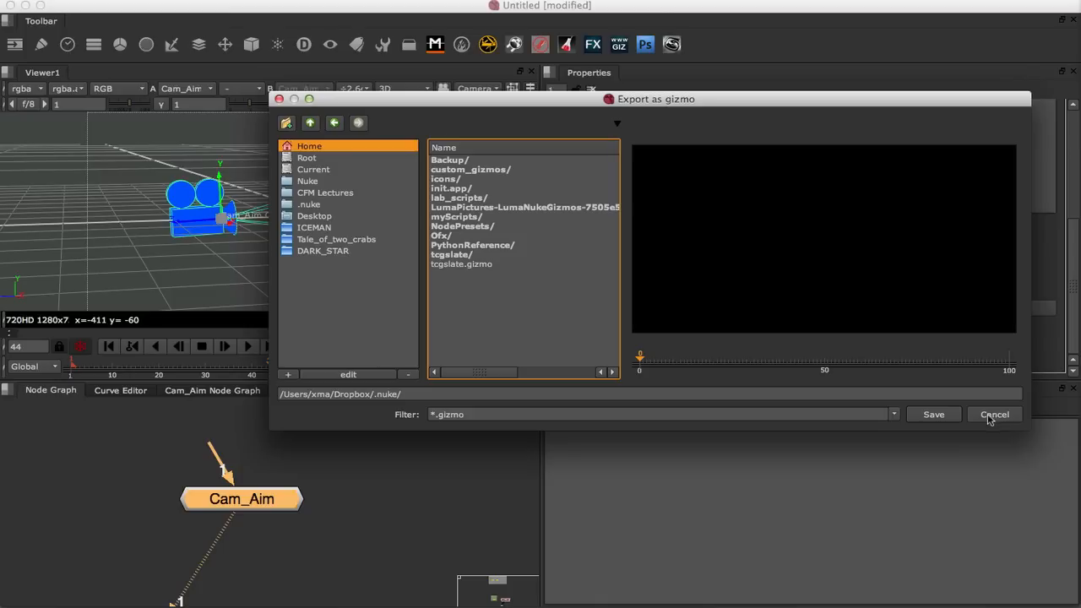
{"action": "mouse_move", "coordinate": [942, 427]}
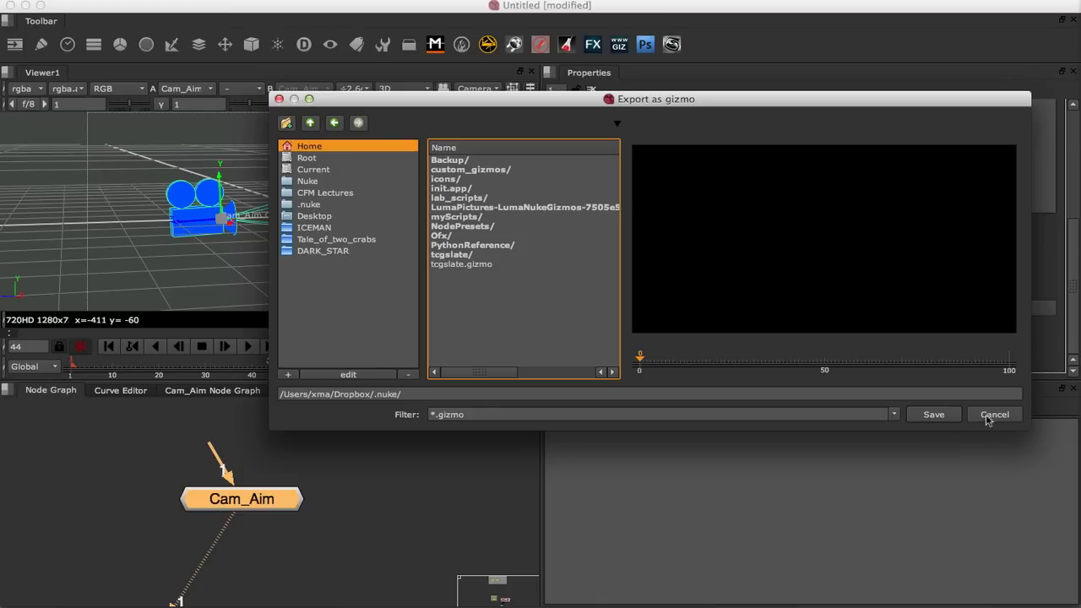
{"action": "left_click", "coordinate": [995, 414]}
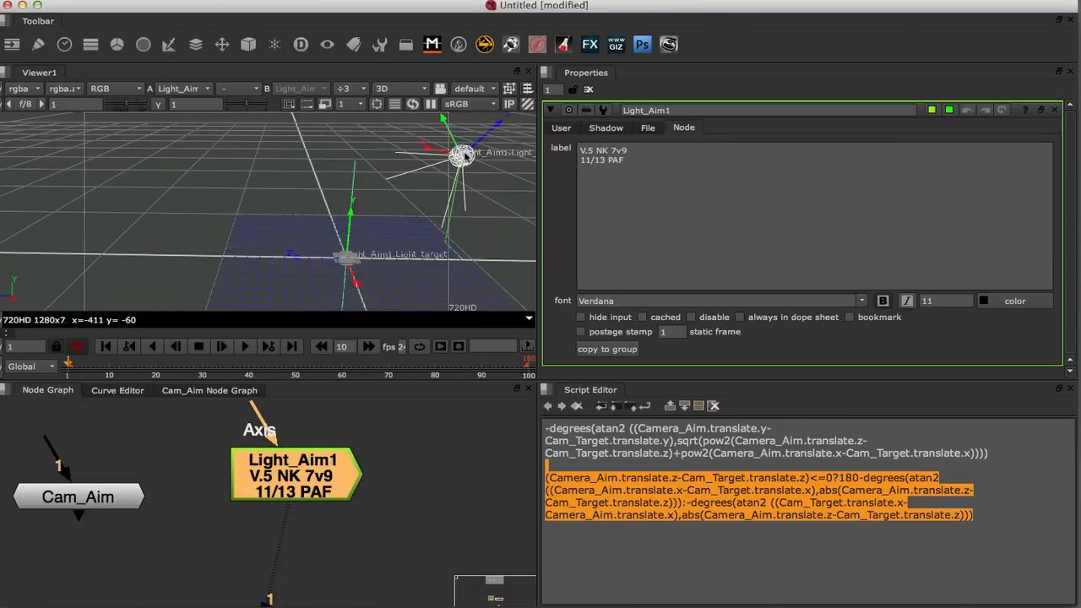
- Orbit the 3D viewer to inspect Light_Aim1's light and target from two angles
{"action": "left_click_drag", "start_coordinate": [464, 156], "coordinate": [317, 231]}
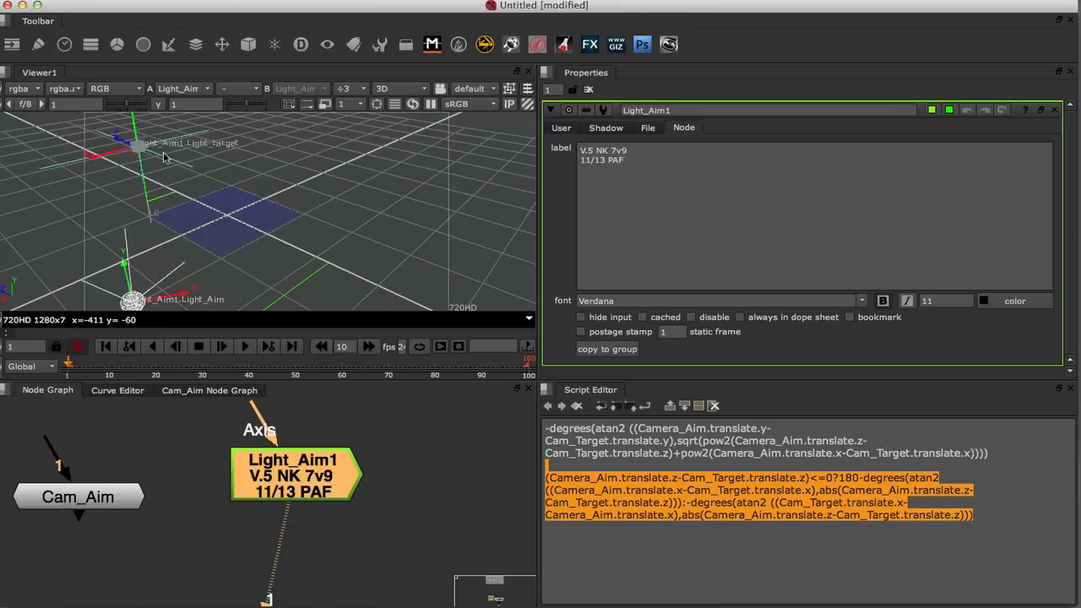
{"action": "left_click_drag", "start_coordinate": [164, 156], "coordinate": [232, 211]}
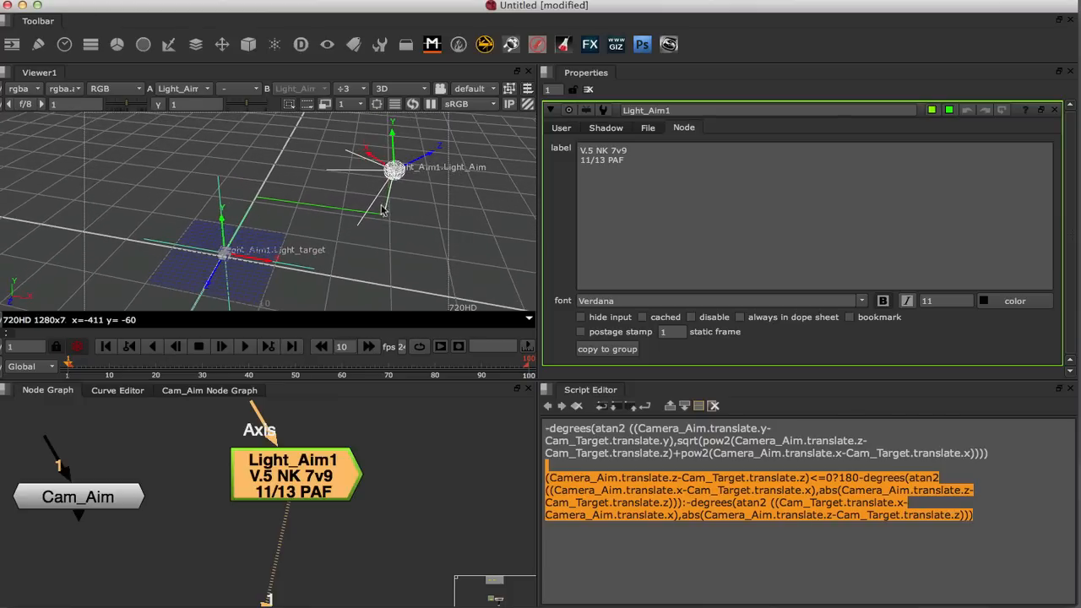
{"action": "mouse_move", "coordinate": [315, 203]}
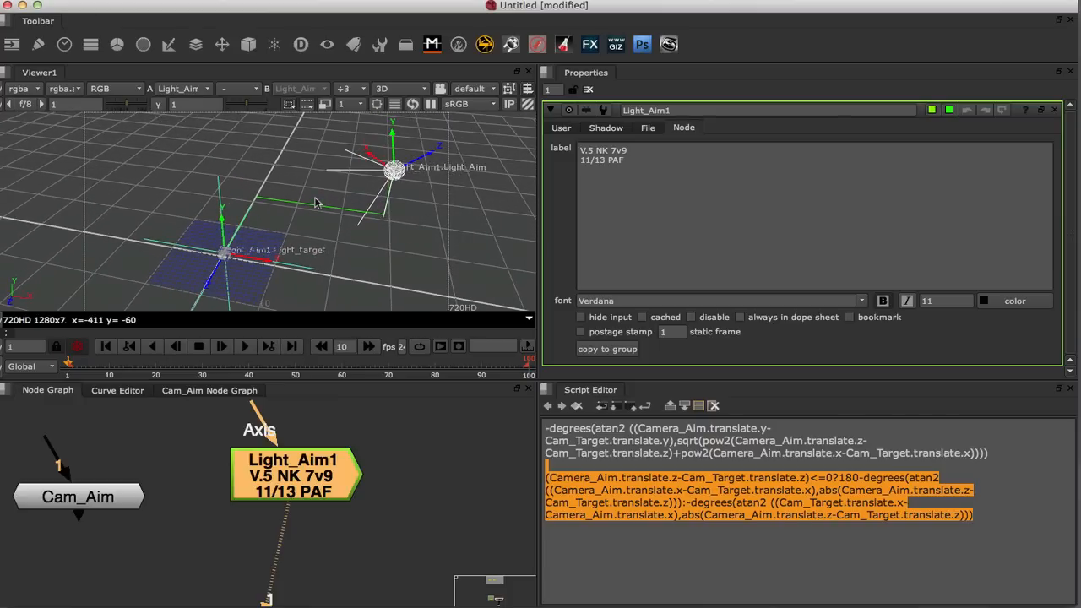